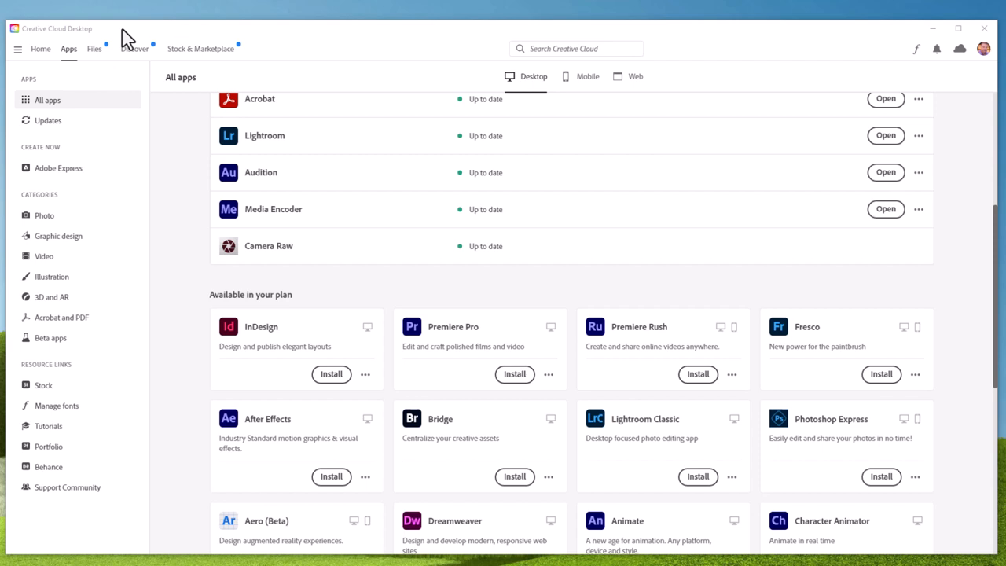
mouse_move(59, 344)
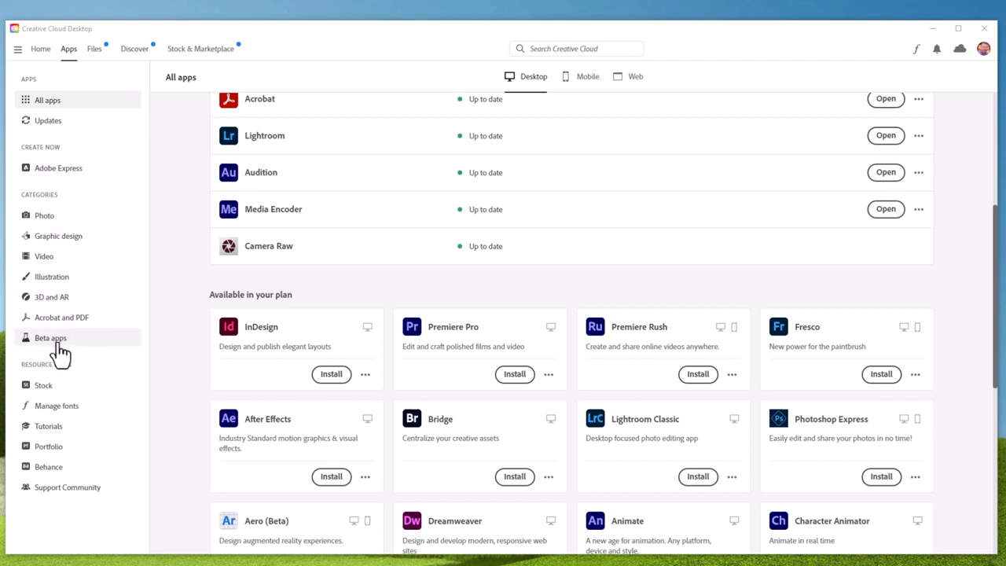
- Show the Beta apps page in Creative Cloud Desktop with Photoshop (Beta) installed
click(50, 337)
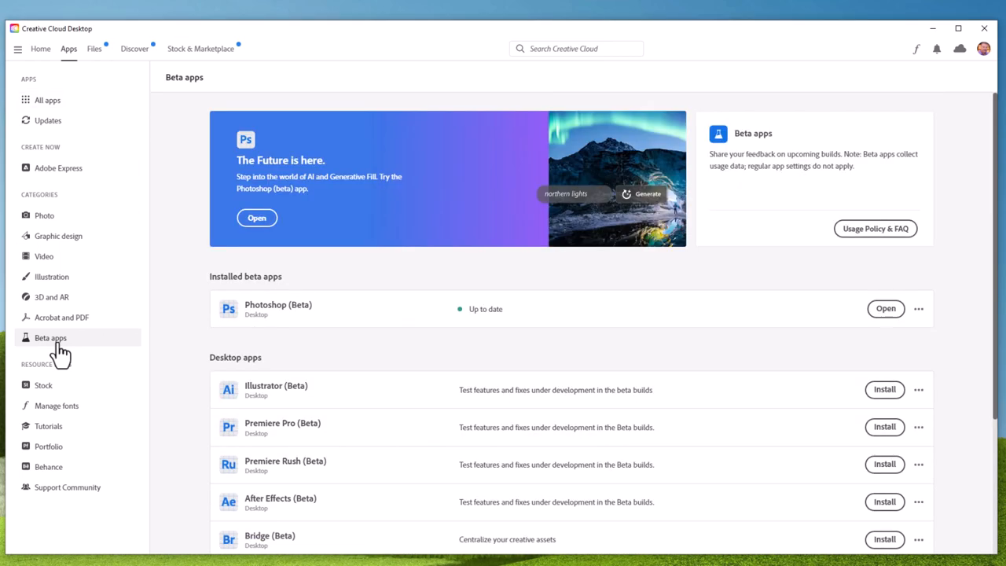
mouse_move(350, 326)
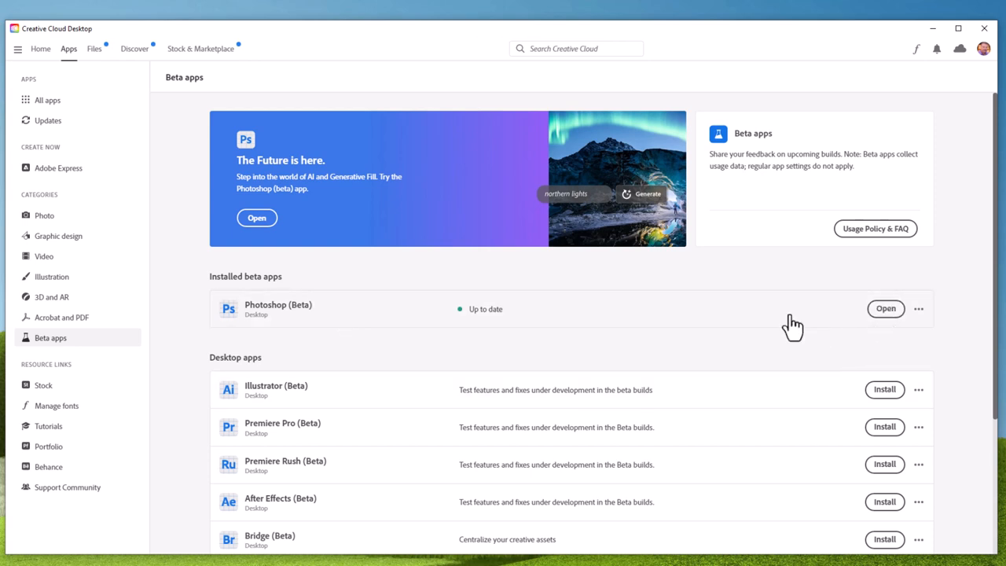
- Launch Photoshop (Beta) and open the recent river-and-bridge photo
click(885, 308)
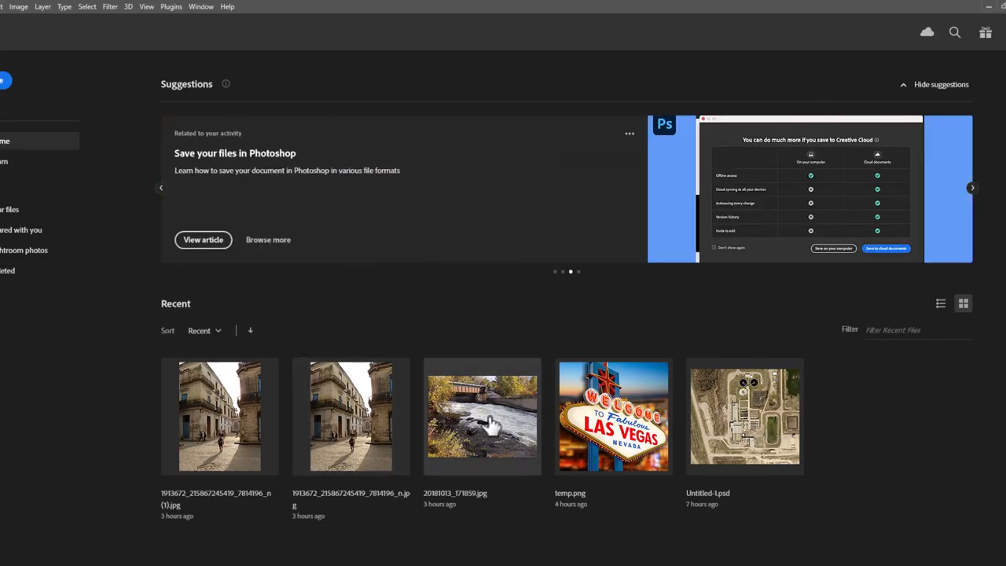
double_click(481, 416)
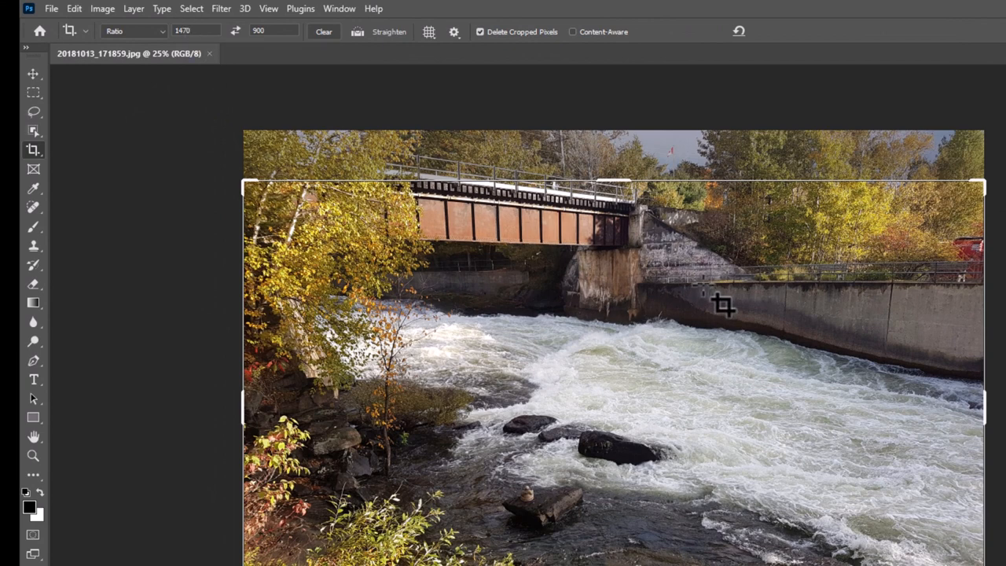
mouse_move(745, 254)
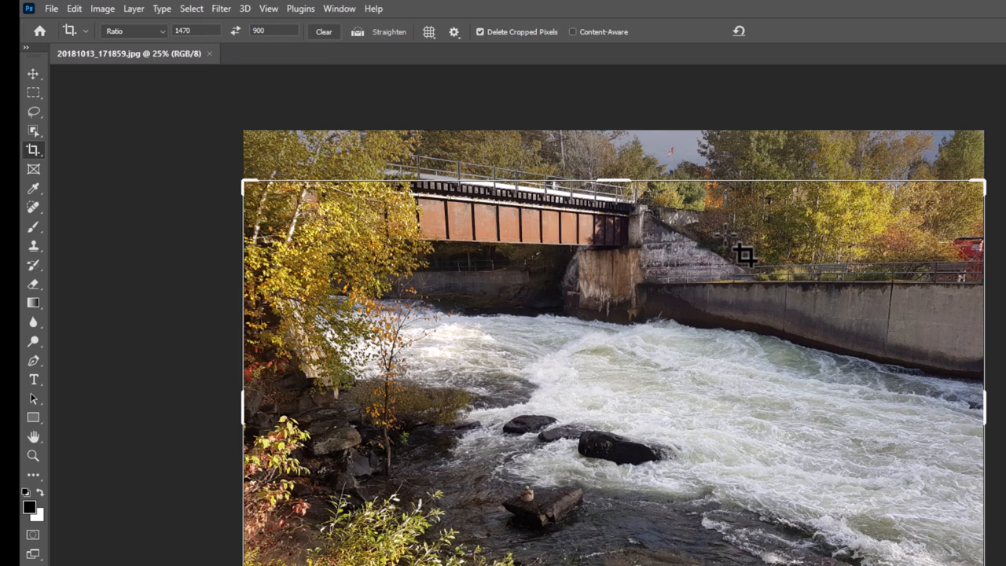
mouse_move(636, 347)
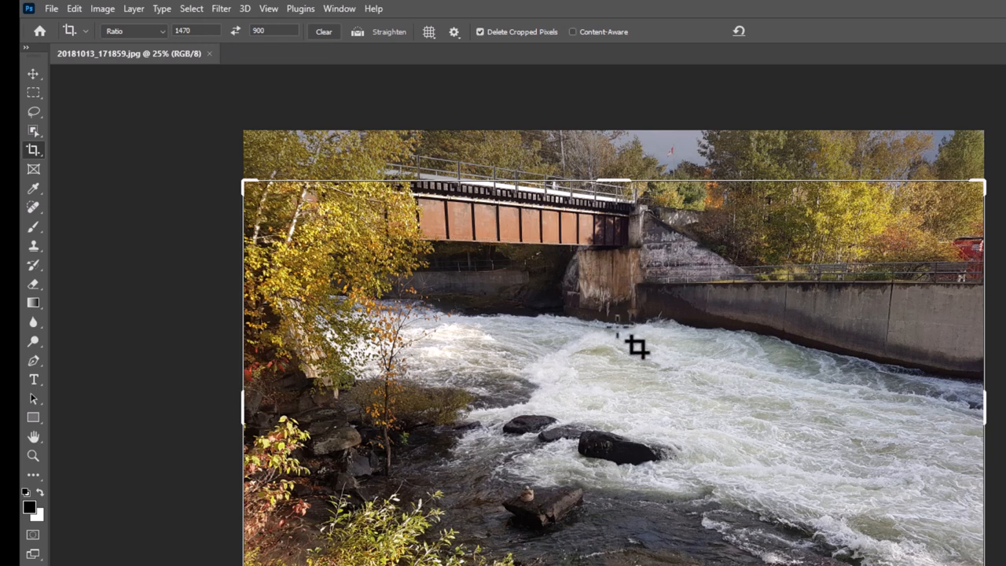
mouse_move(243, 404)
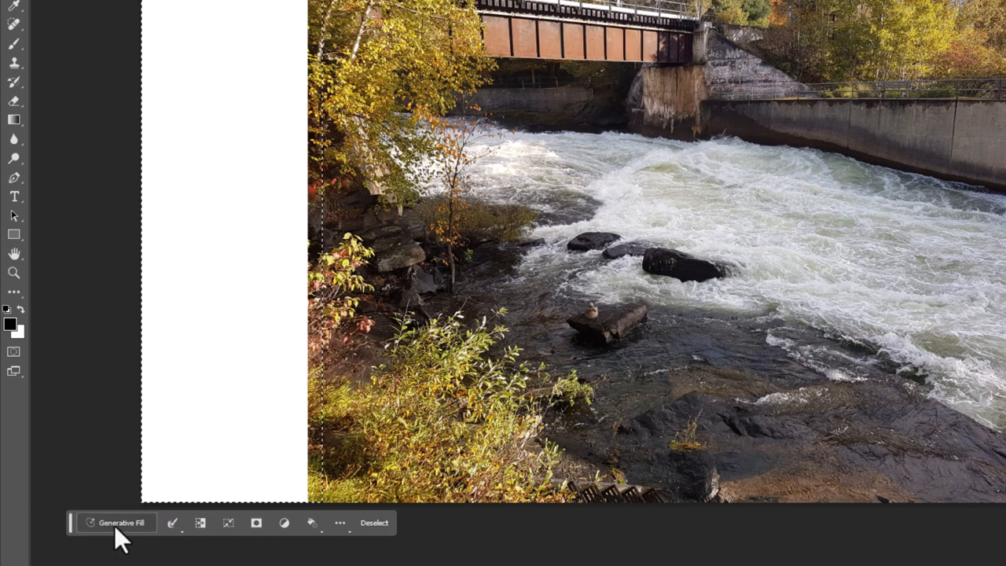
- Start a Generative Fill for the selected blank left strip with an empty prompt
click(118, 522)
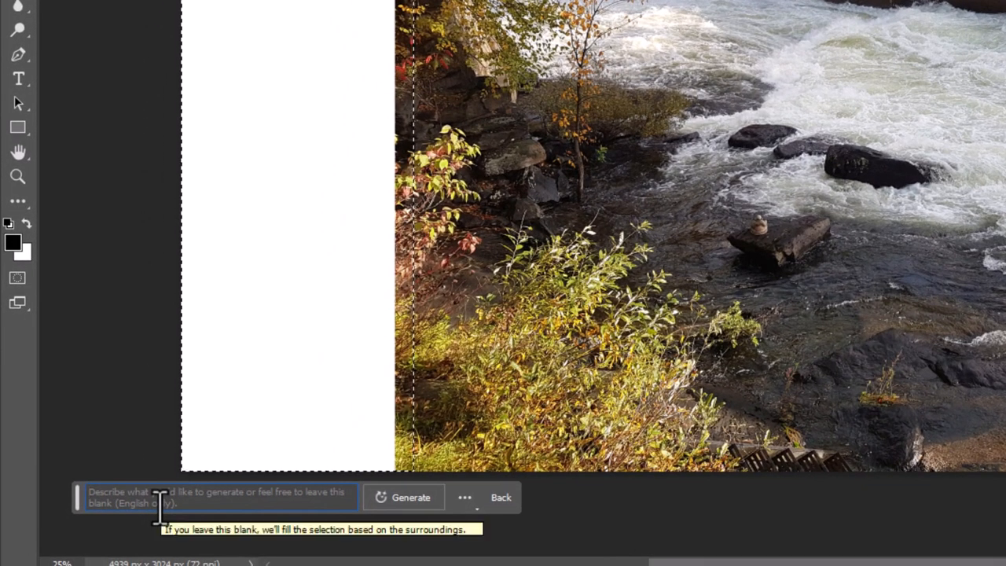
mouse_move(421, 506)
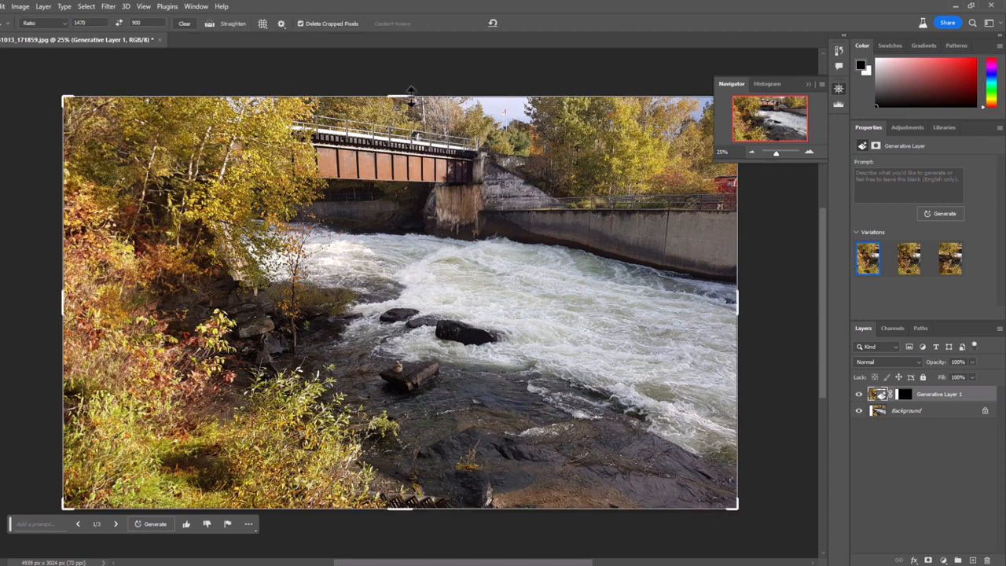
mouse_move(805, 117)
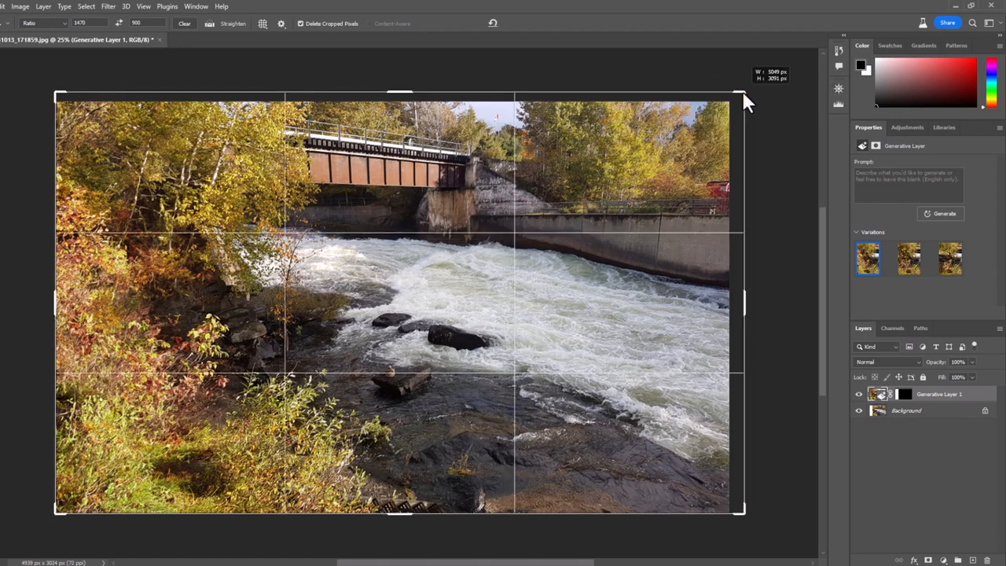
- Extend the canvas outward and marquee-select the new blank top and right areas
drag(739, 96, 781, 70)
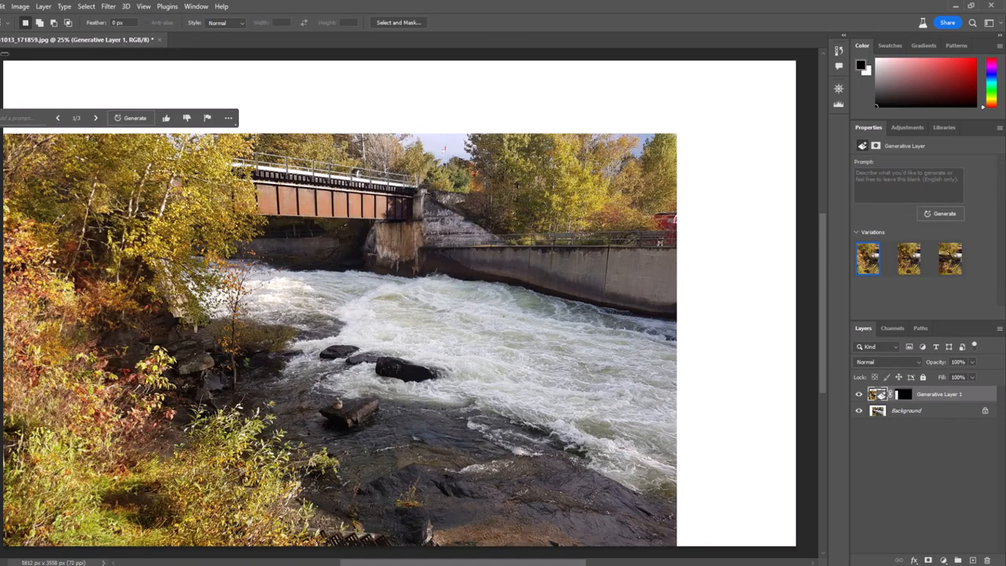
drag(4, 61, 784, 146)
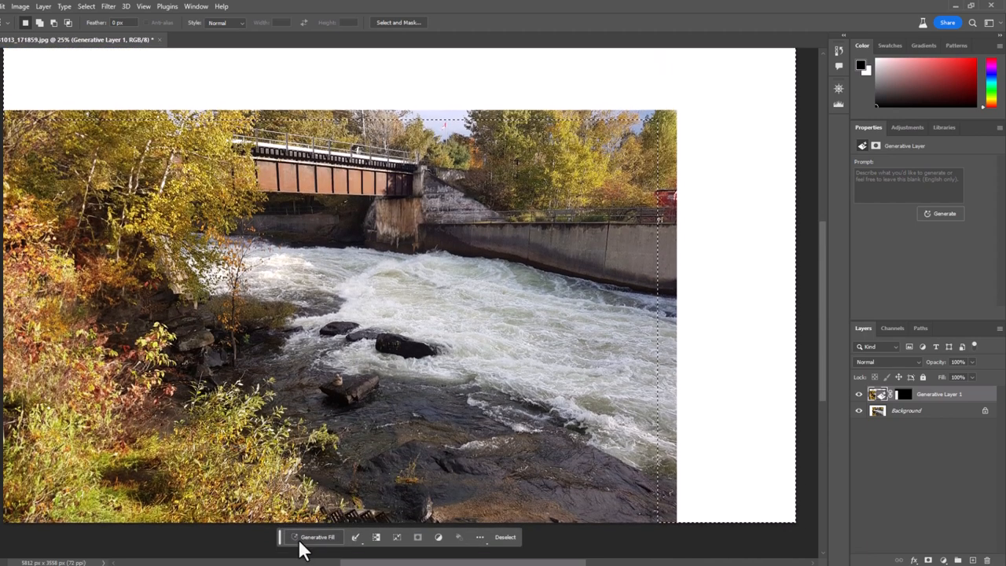
- Generate sky, trees and river into the blank top and right margins with no prompt
click(317, 537)
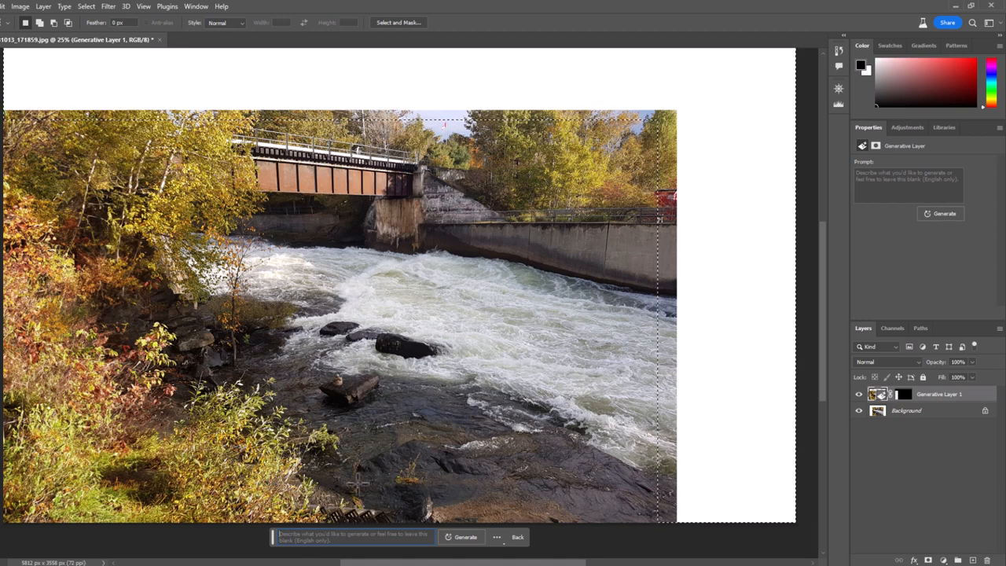
click(465, 537)
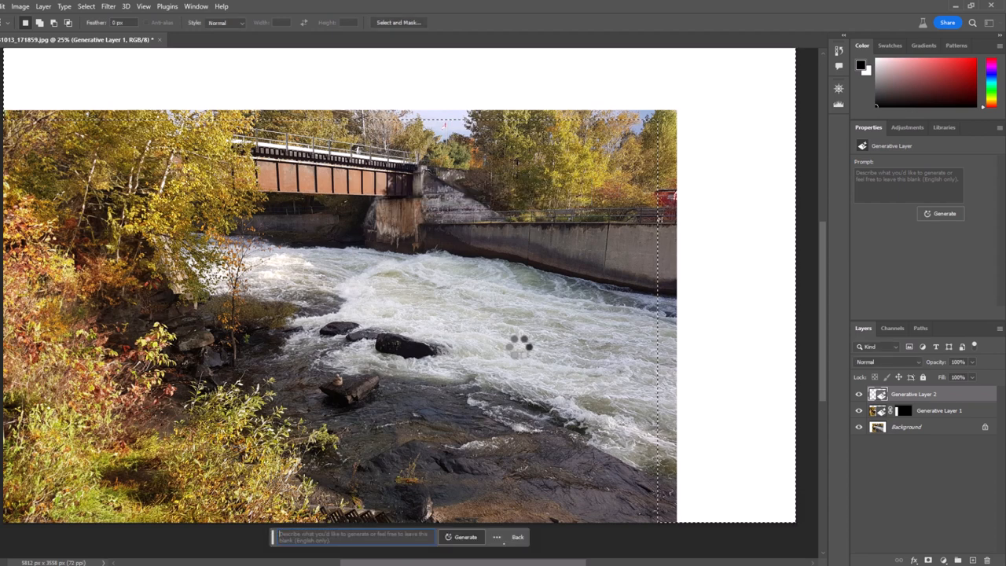
click(465, 537)
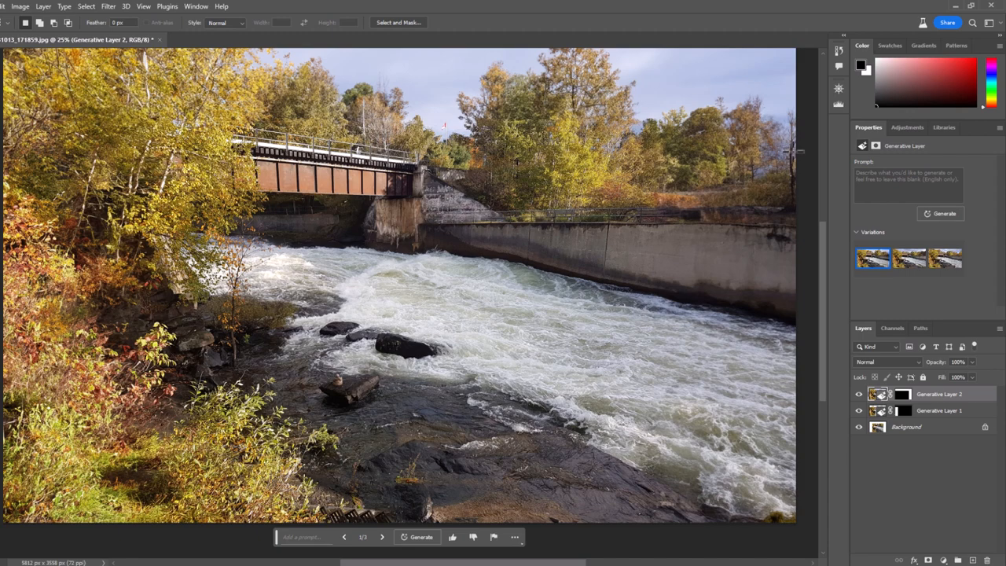
mouse_move(467, 95)
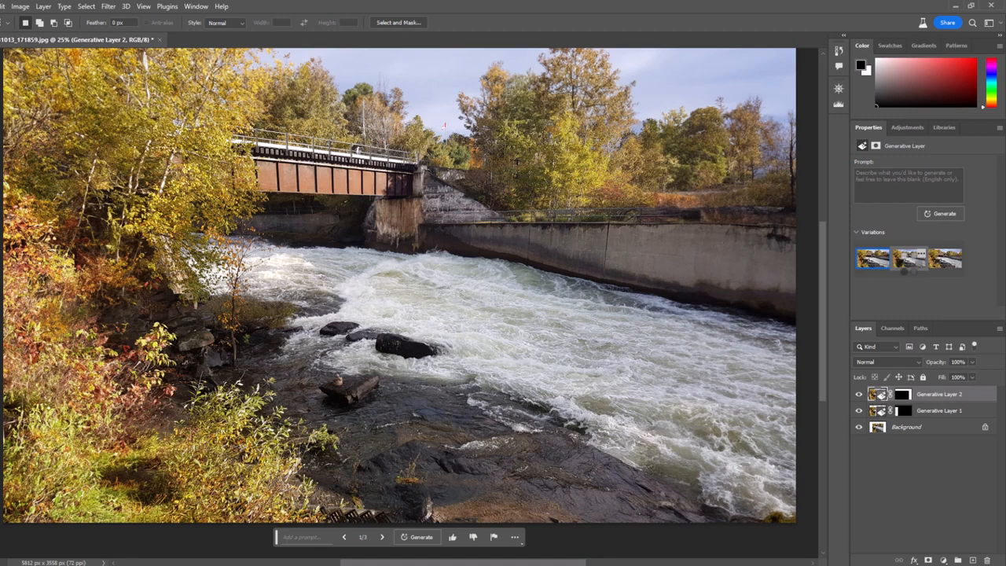
click(908, 258)
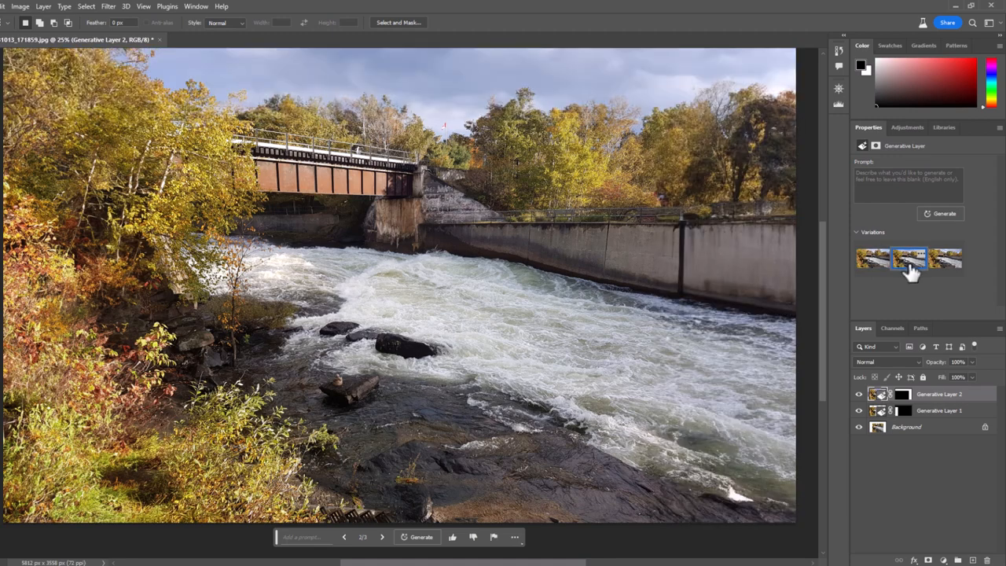
click(946, 259)
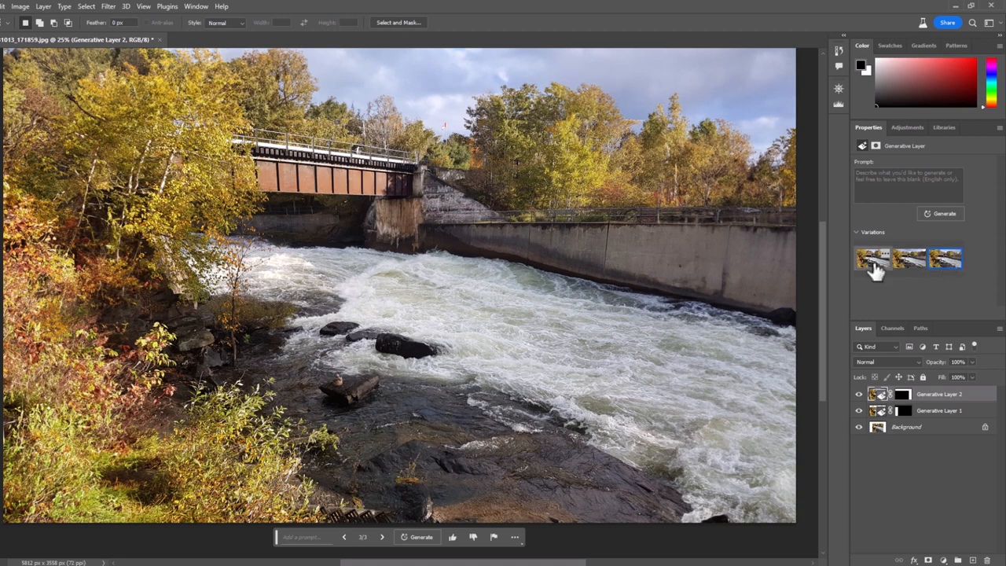
click(872, 258)
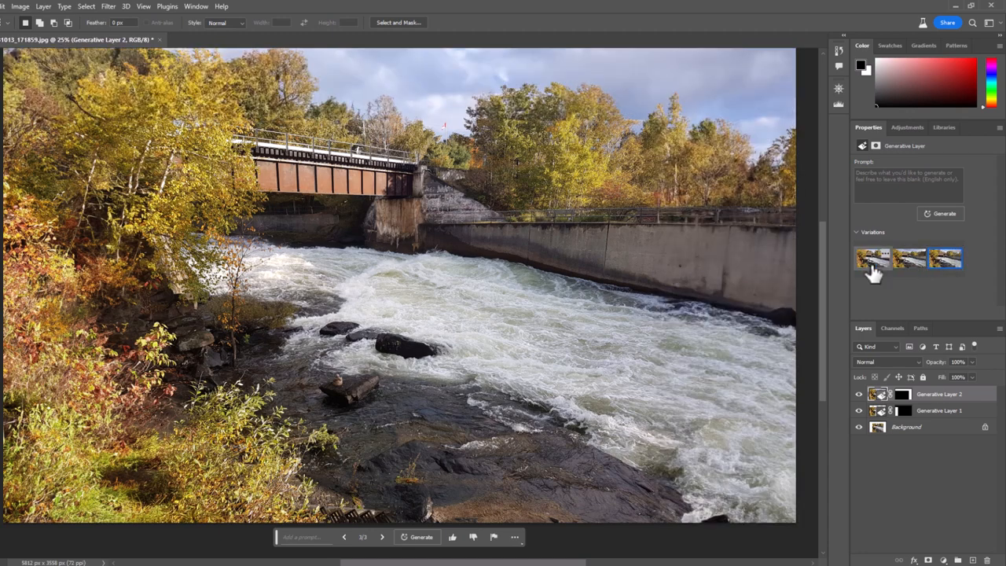
click(872, 258)
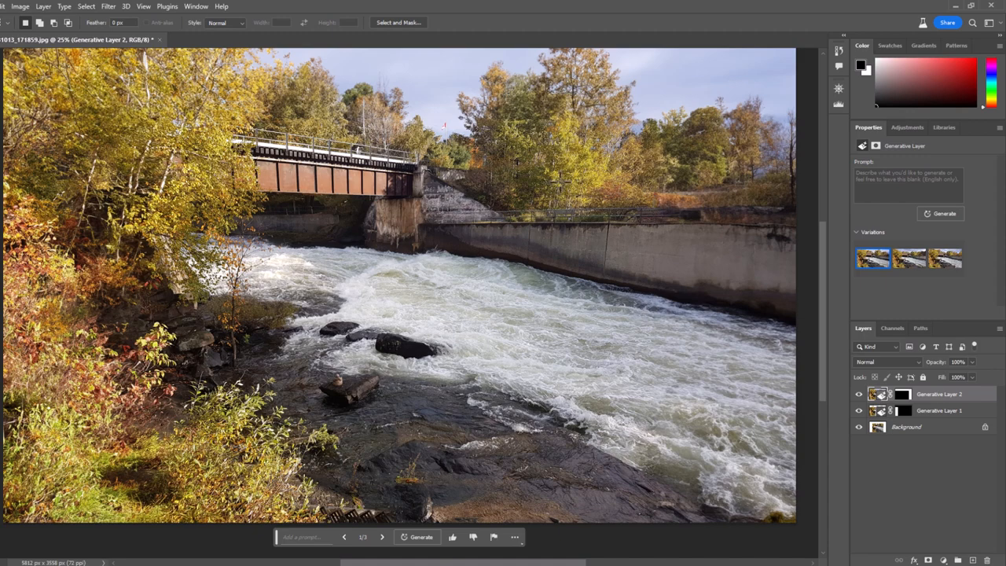
mouse_move(560, 181)
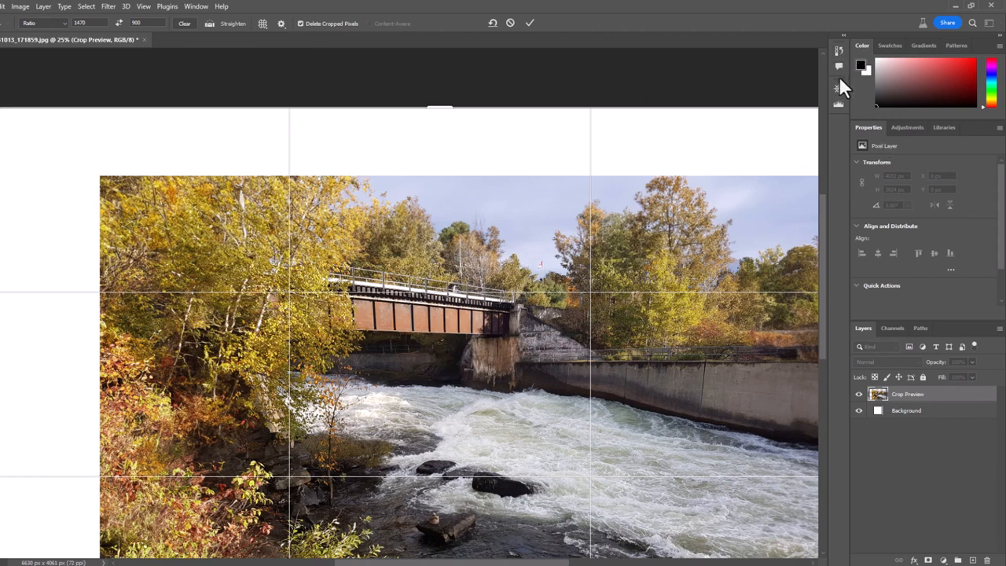
- Commit the outward crop to enlarge the canvas with blank margins around the photo
click(839, 89)
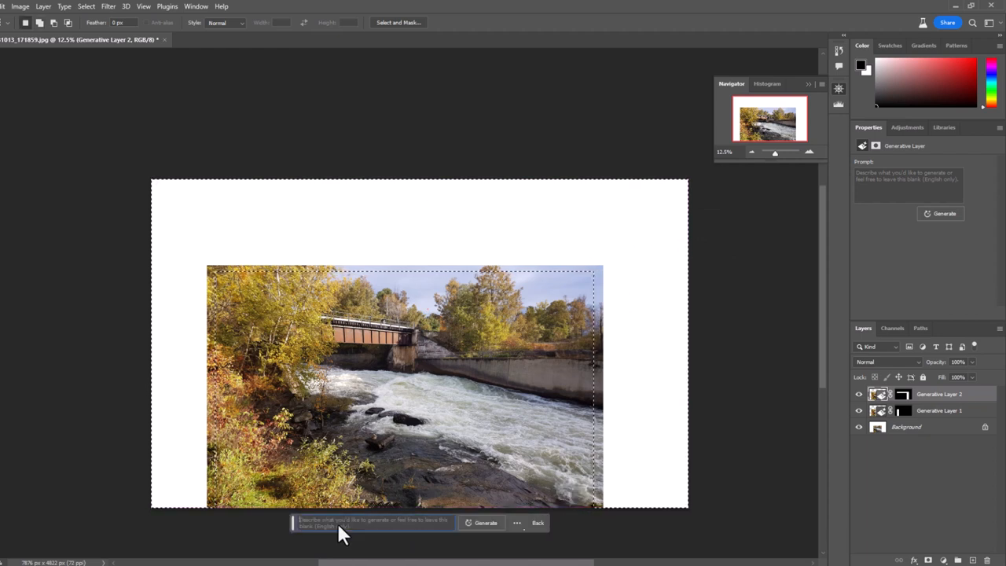
- Generate fill for the new blank margins, regenerating to get a third layer
click(485, 522)
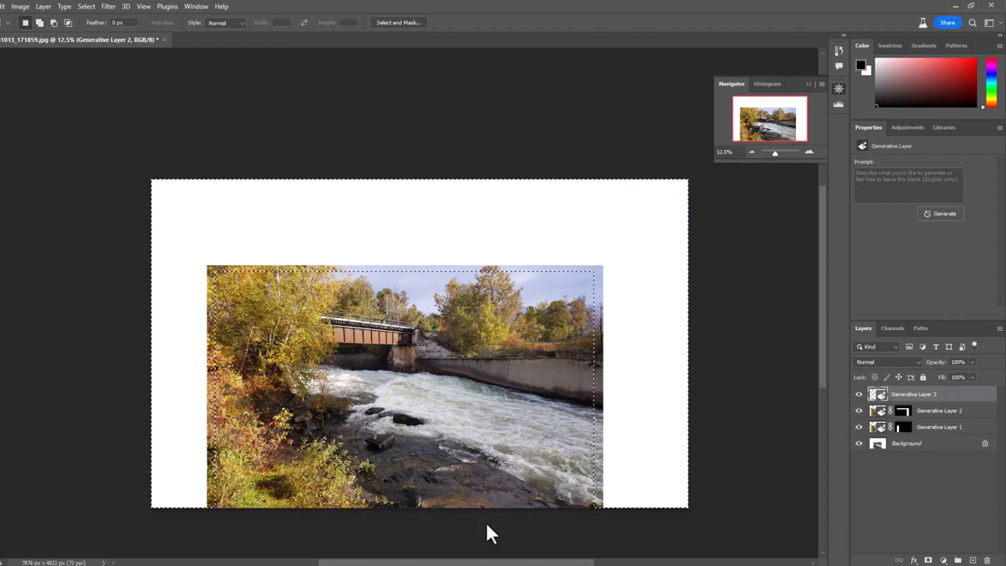
click(945, 213)
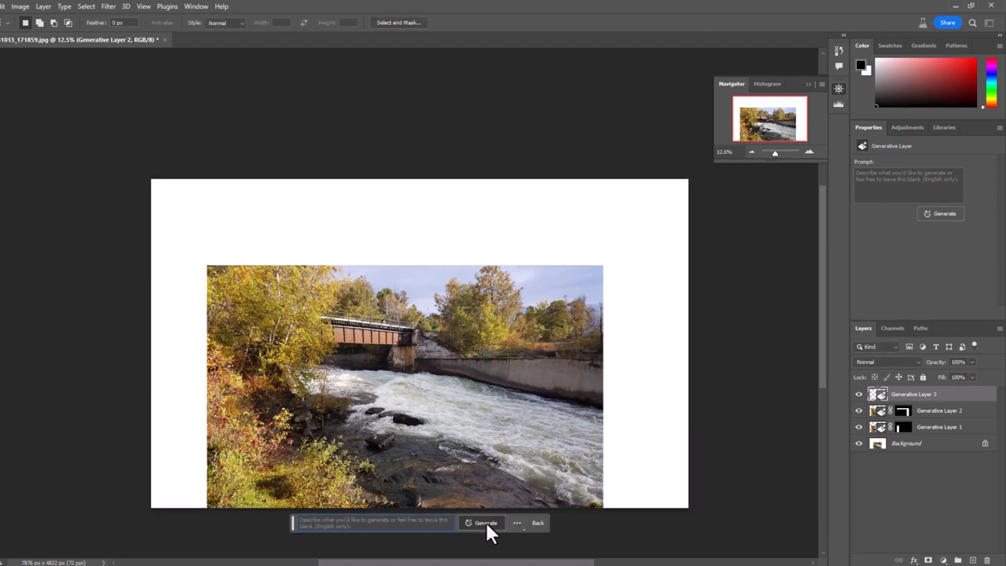
click(485, 523)
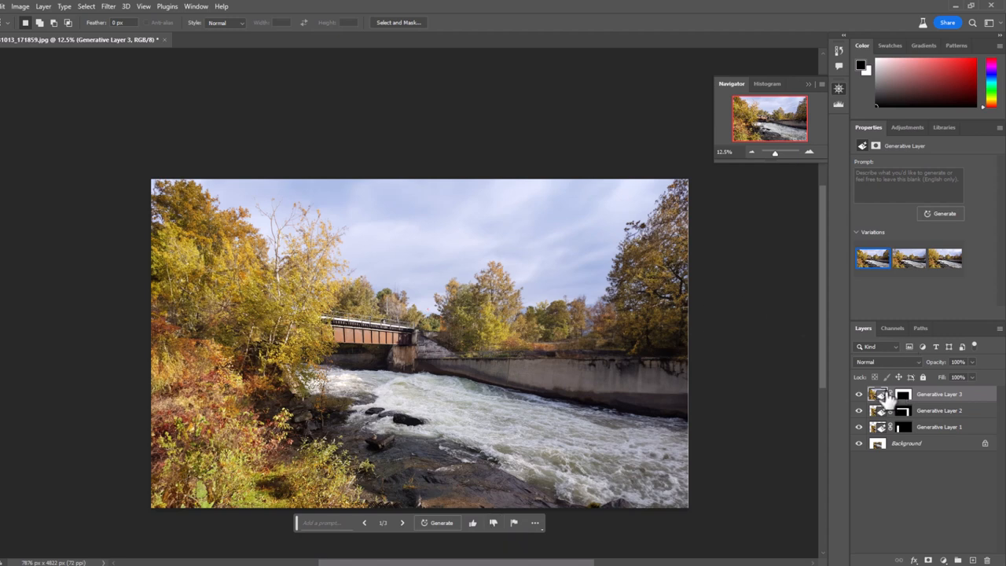
mouse_move(786, 140)
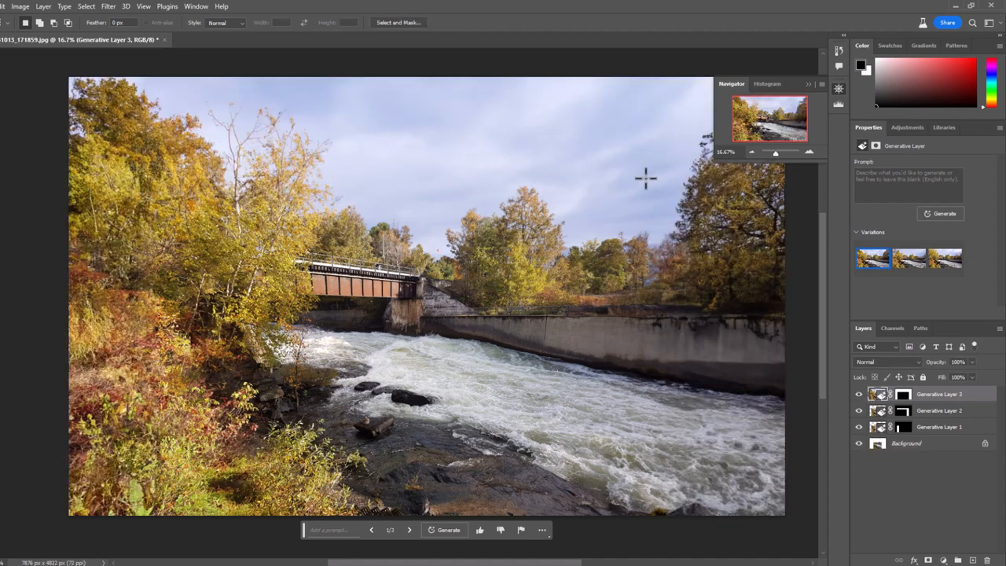
mouse_move(778, 111)
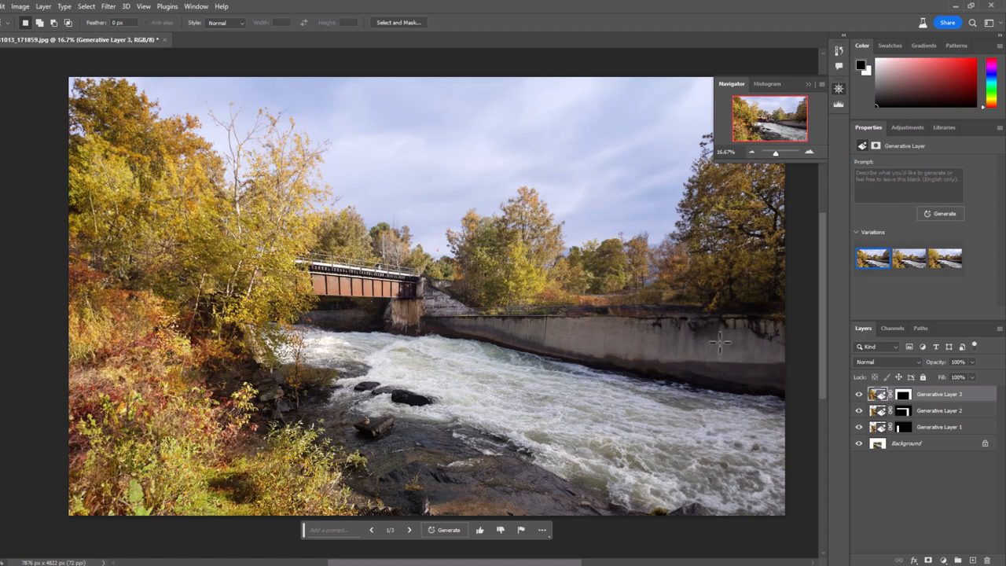
mouse_move(770, 336)
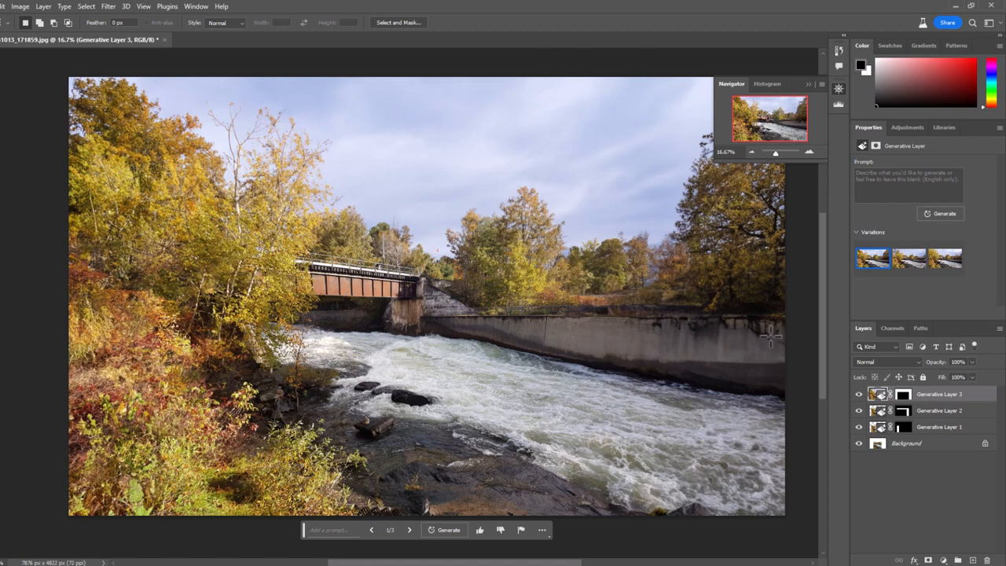
mouse_move(770, 337)
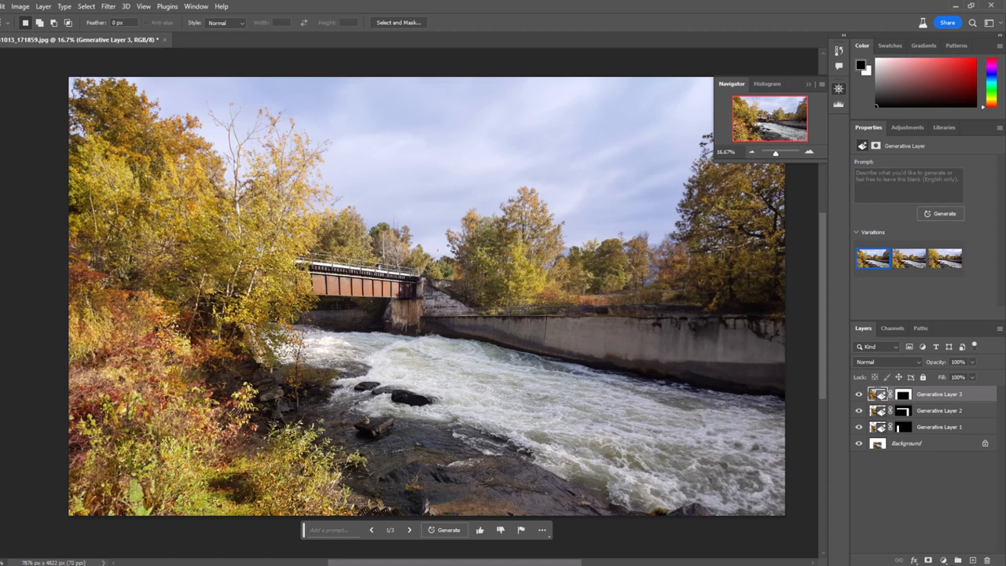
mouse_move(777, 412)
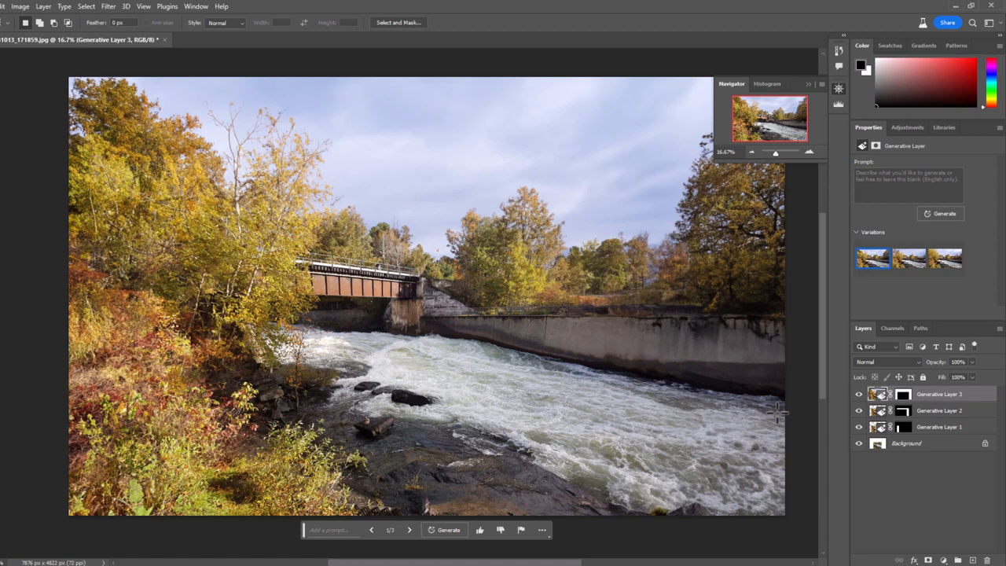
mouse_move(251, 130)
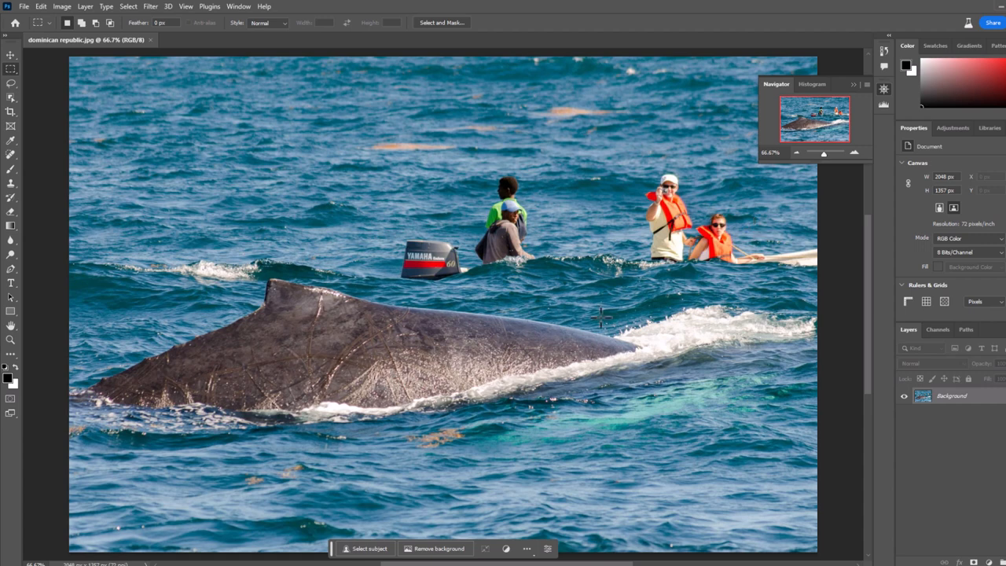
mouse_move(525, 343)
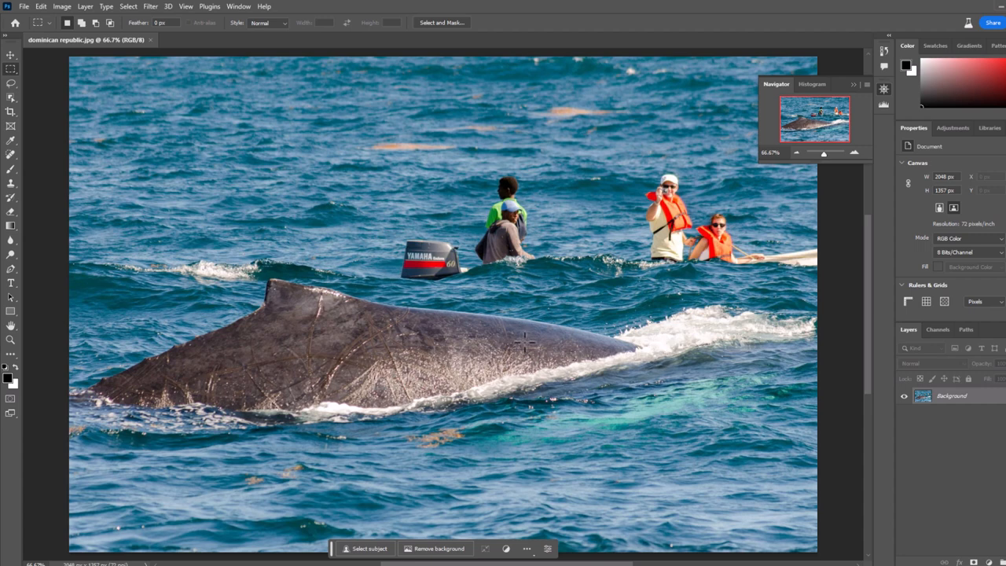
mouse_move(611, 285)
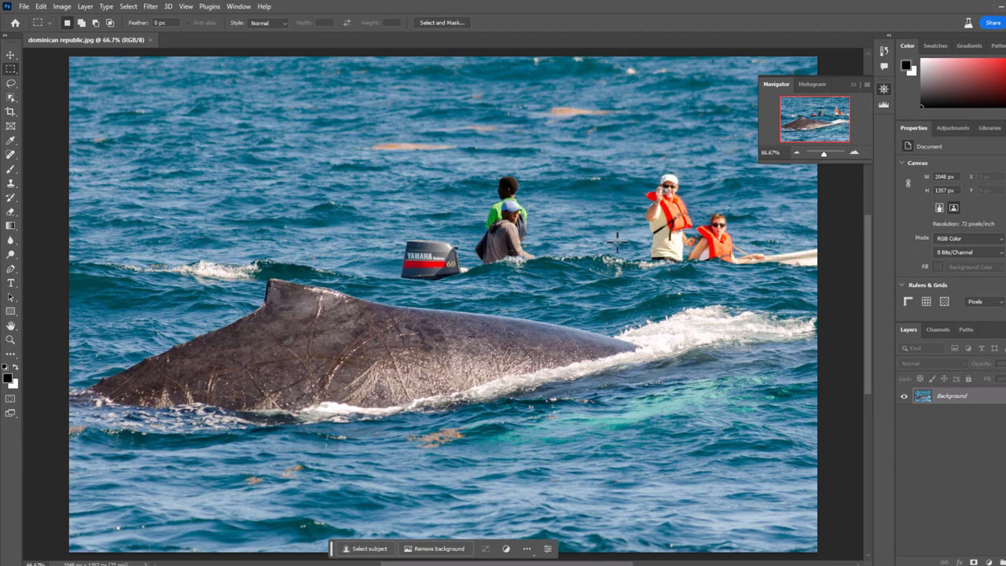
mouse_move(152, 117)
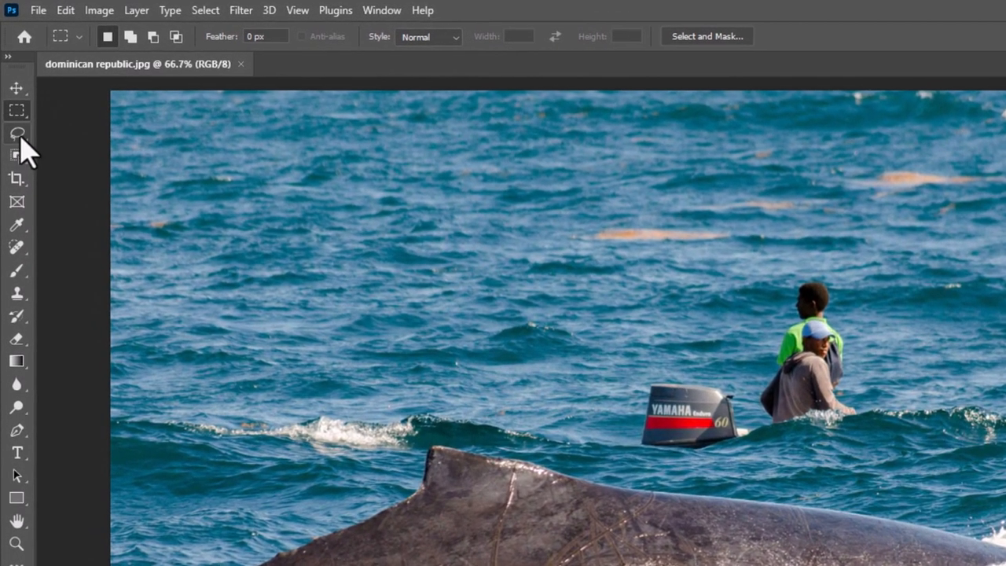
- Lasso-select the sea region around the swimmers and the Yamaha outboard motor
click(17, 133)
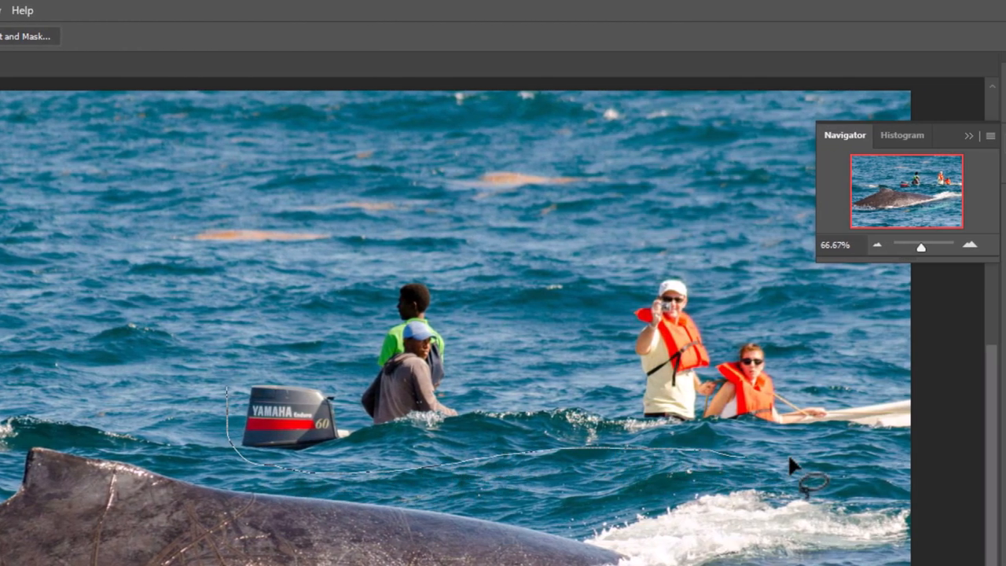
mouse_move(927, 240)
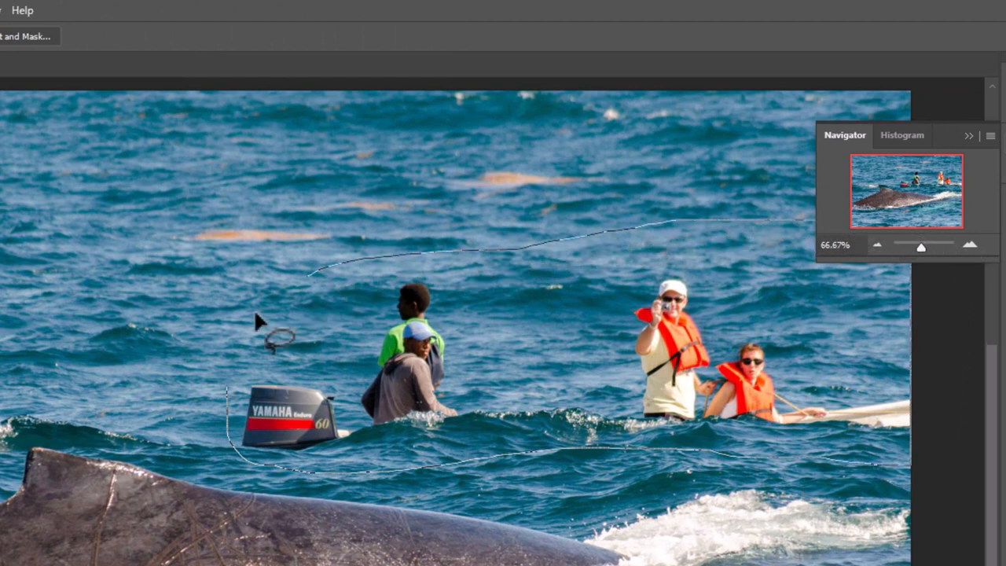
click(277, 336)
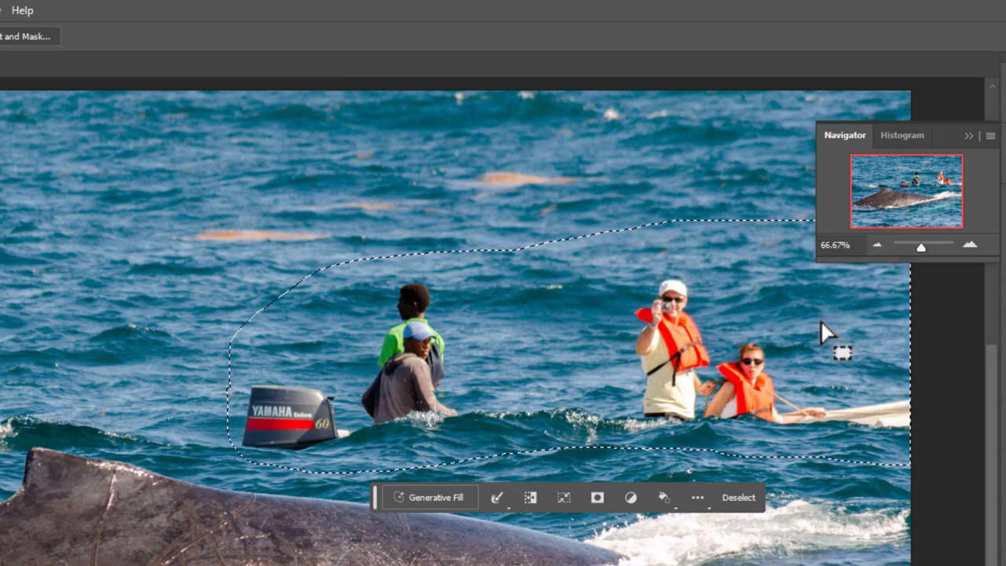
mouse_move(782, 358)
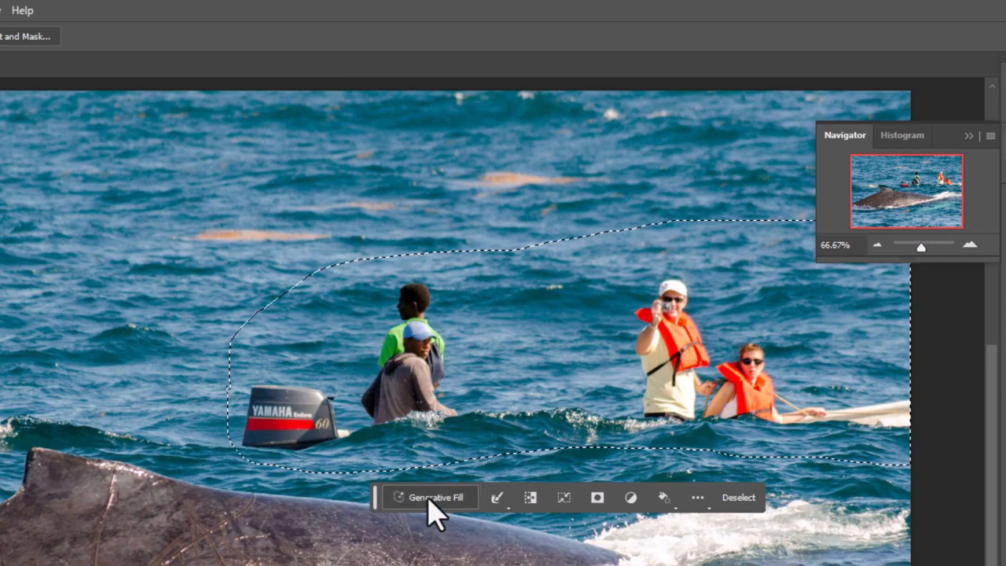
- Replace the tourists and motor with generated open sea and compare the three variations
click(429, 496)
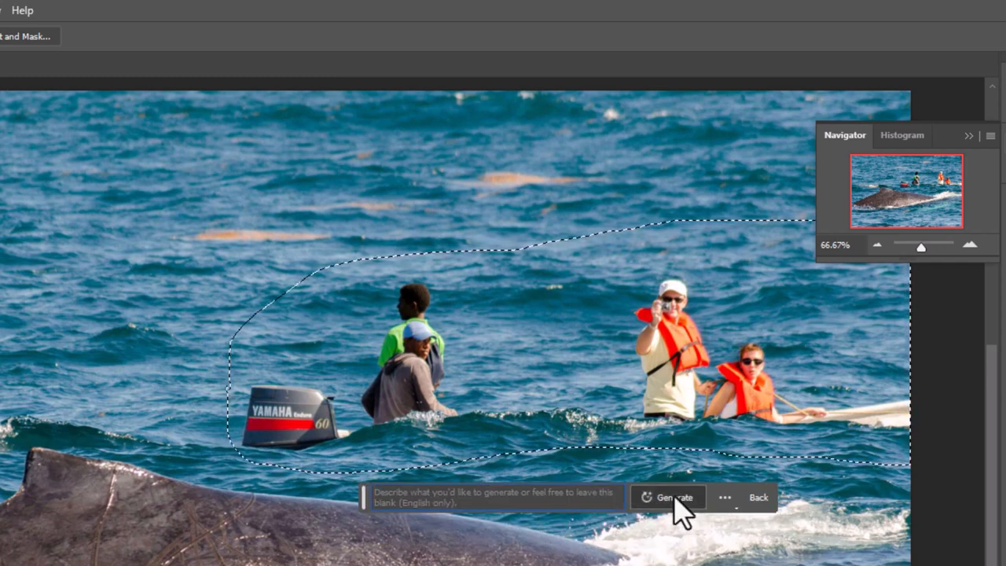
click(673, 496)
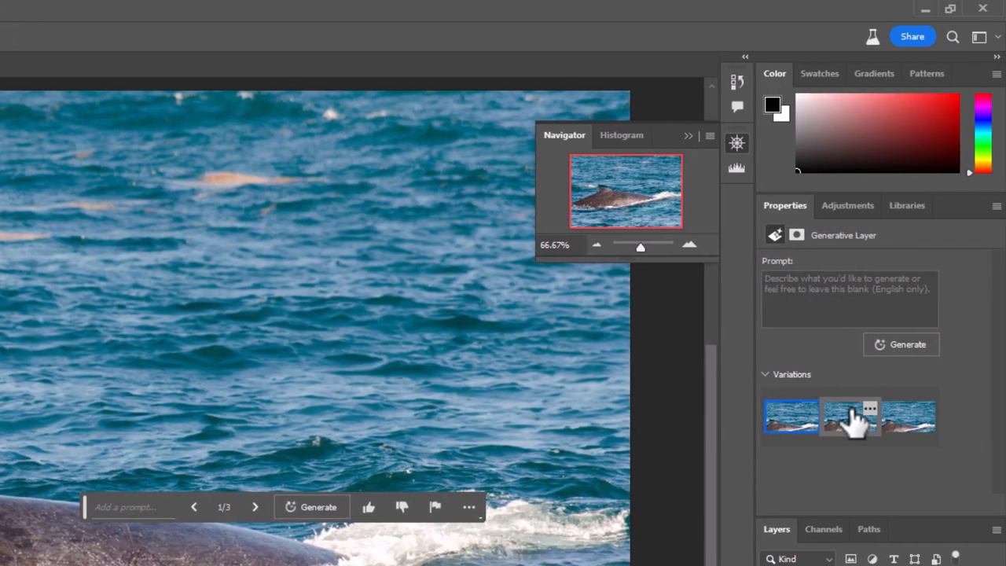
click(849, 416)
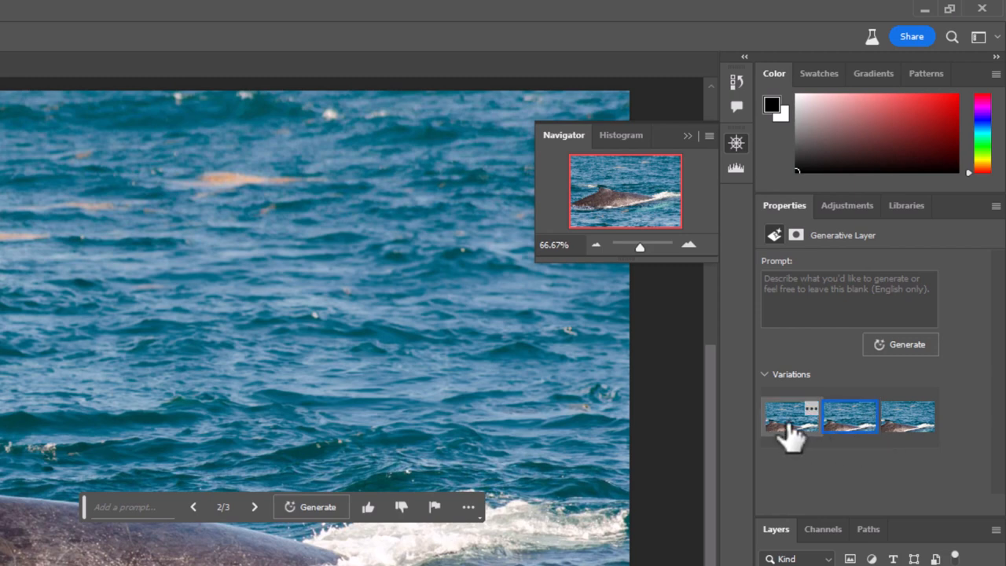
click(848, 416)
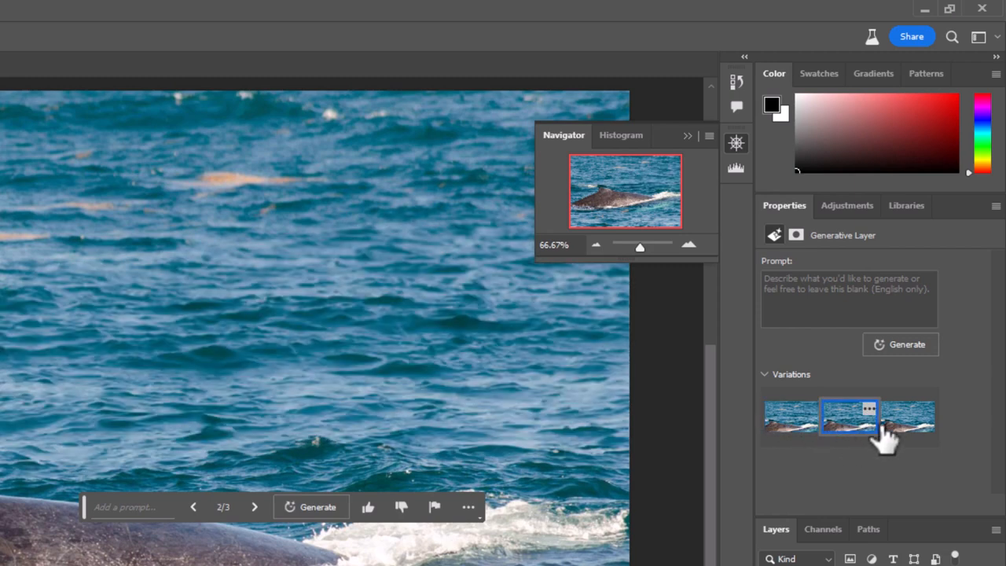
click(908, 417)
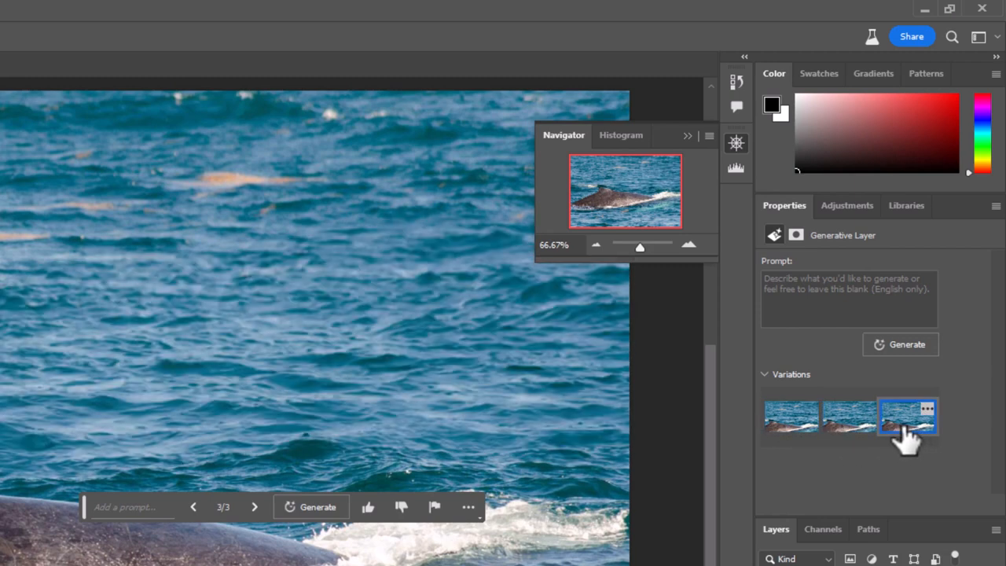
click(849, 415)
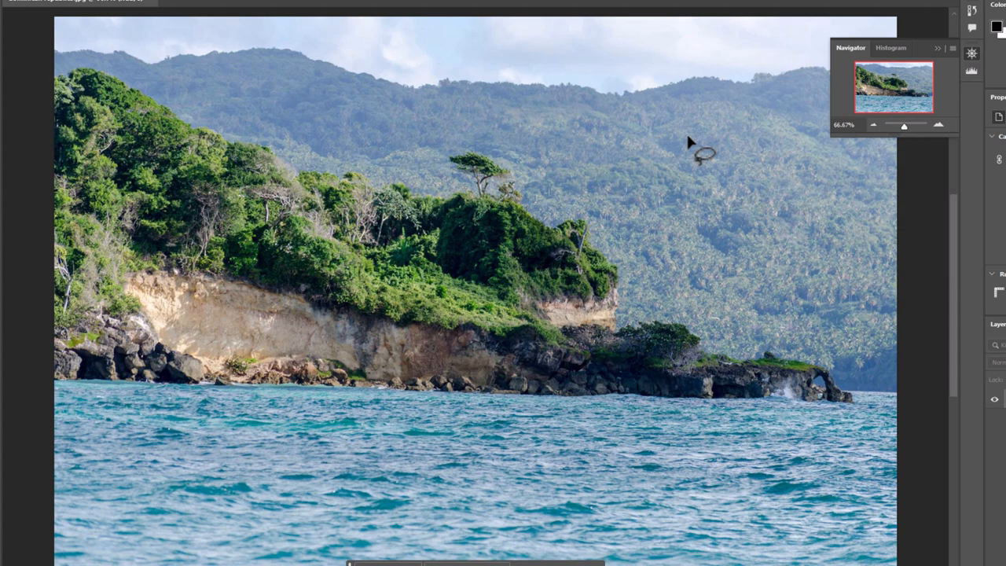
mouse_move(735, 366)
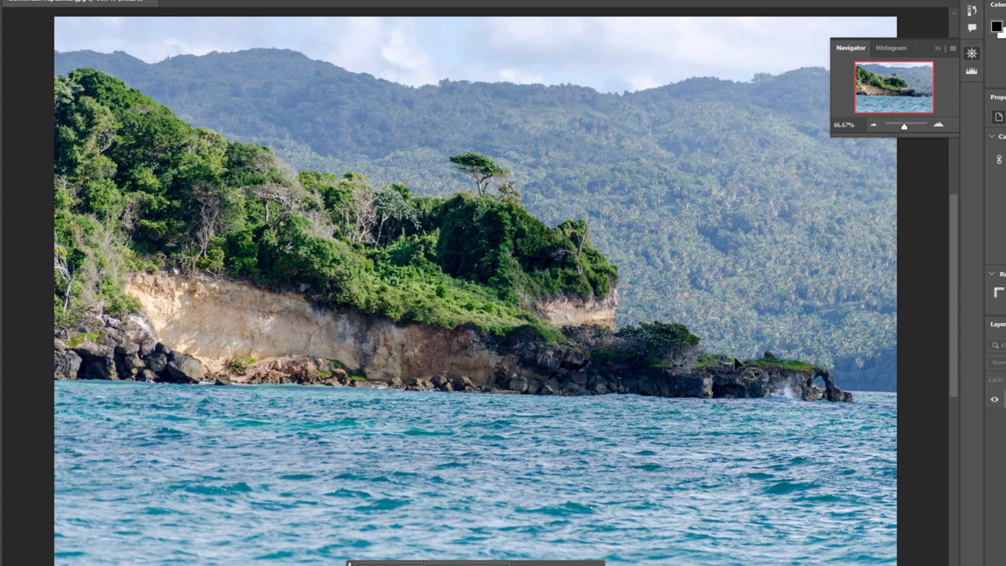
mouse_move(751, 212)
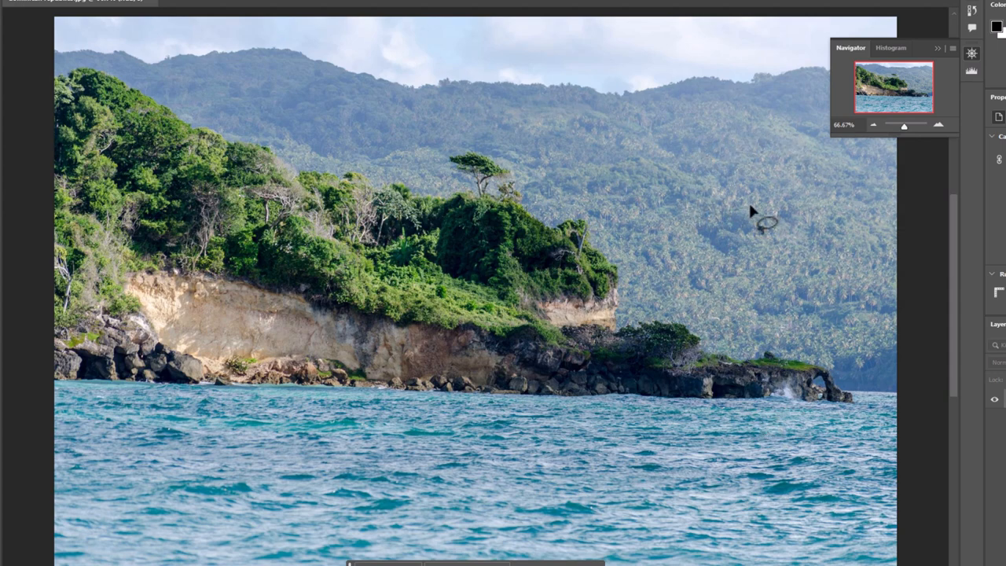
mouse_move(695, 281)
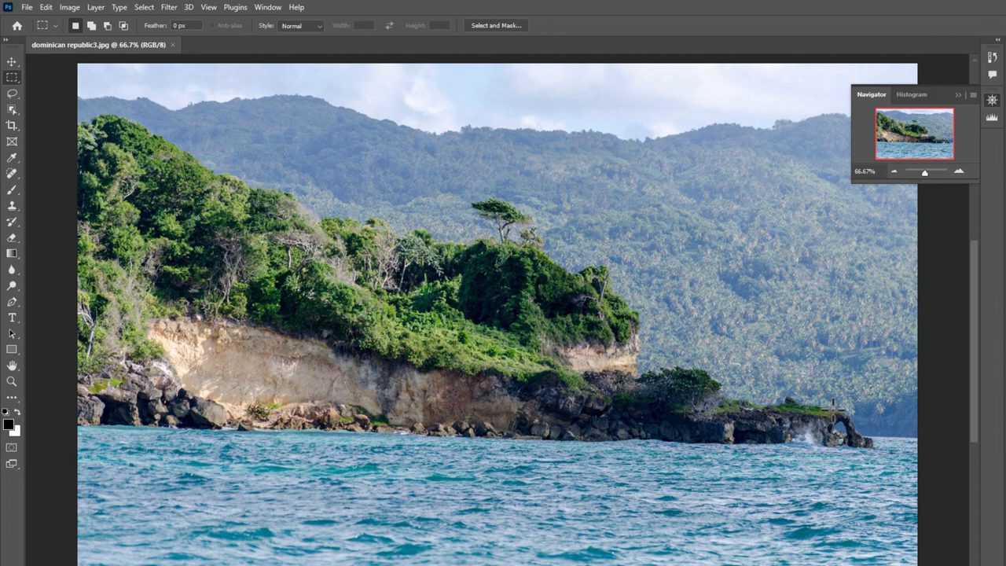
- Generate a 'Lighthouse' on a marquee over the headland's rocky tip
drag(715, 315, 833, 413)
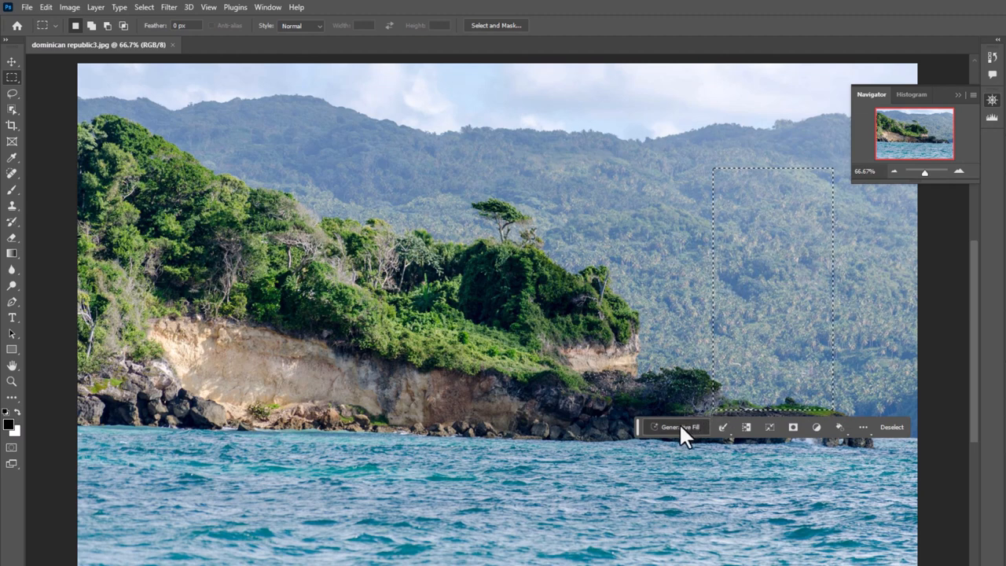
click(680, 426)
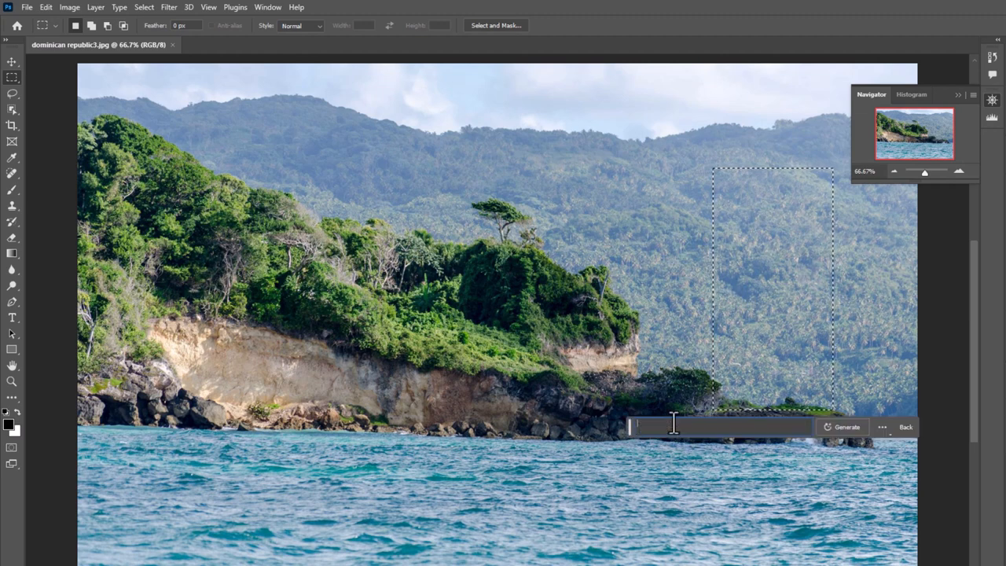
text(Lighthouse)
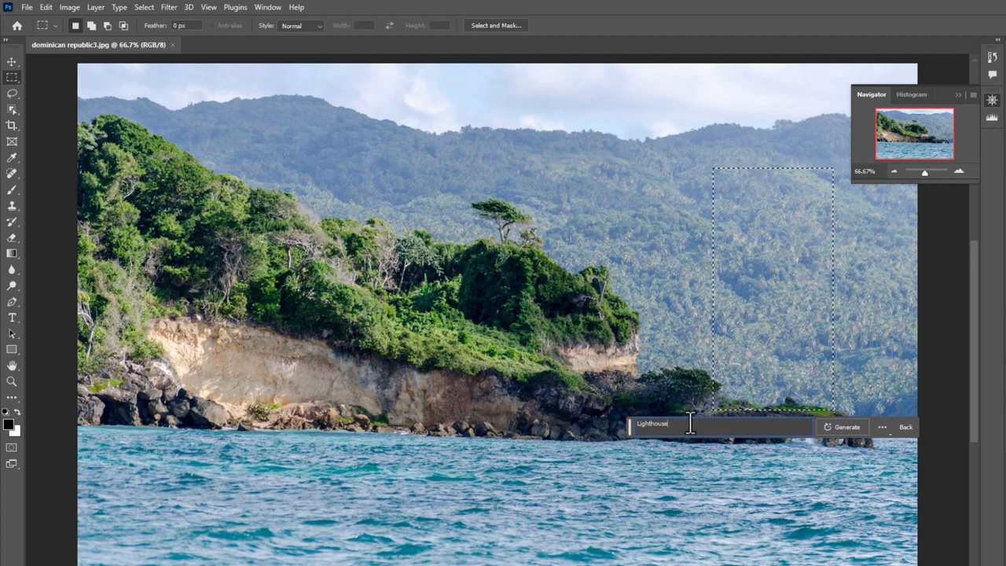
click(842, 427)
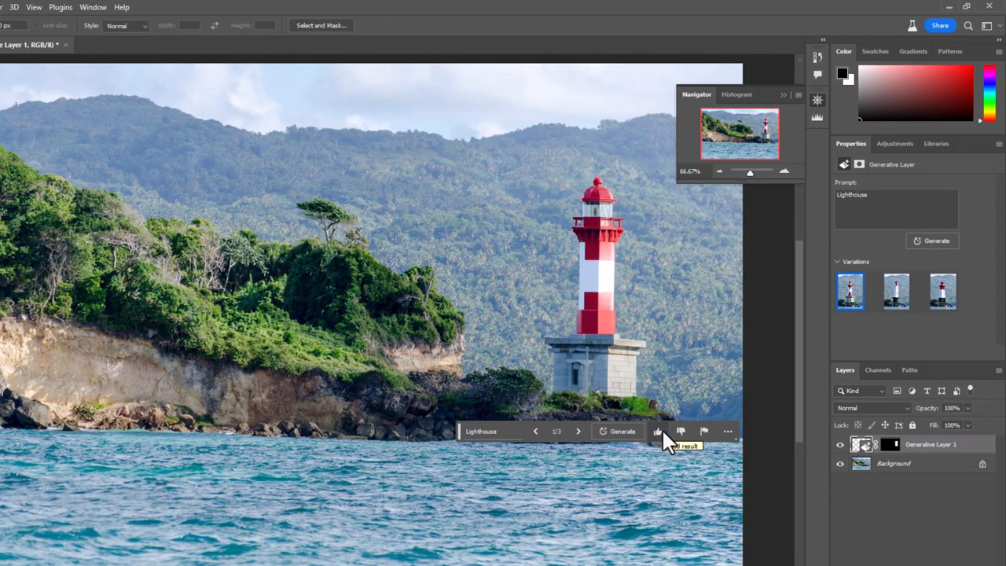
- Preview the second and third lighthouse variations, leaving the red-and-white tower on the headland
click(896, 292)
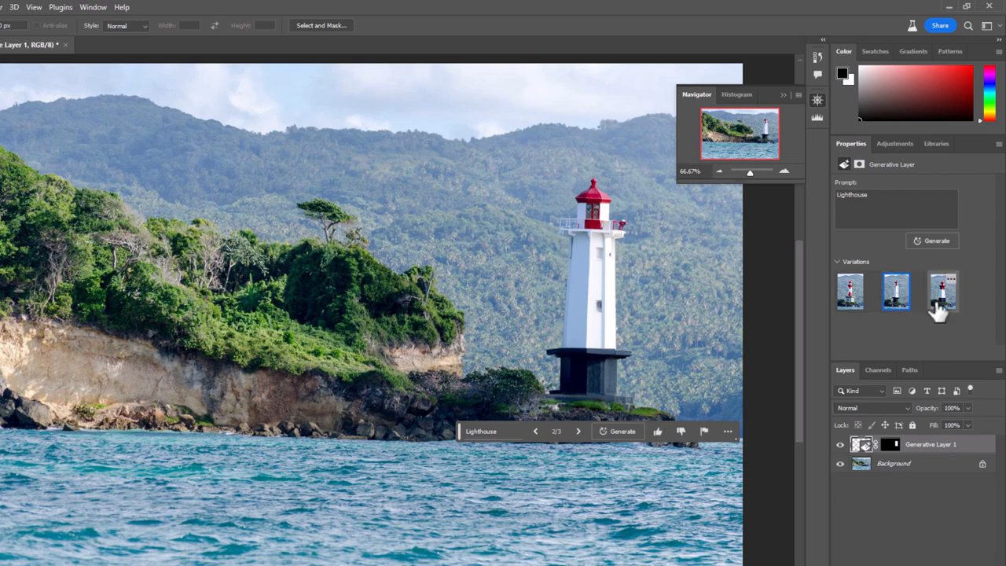
click(942, 292)
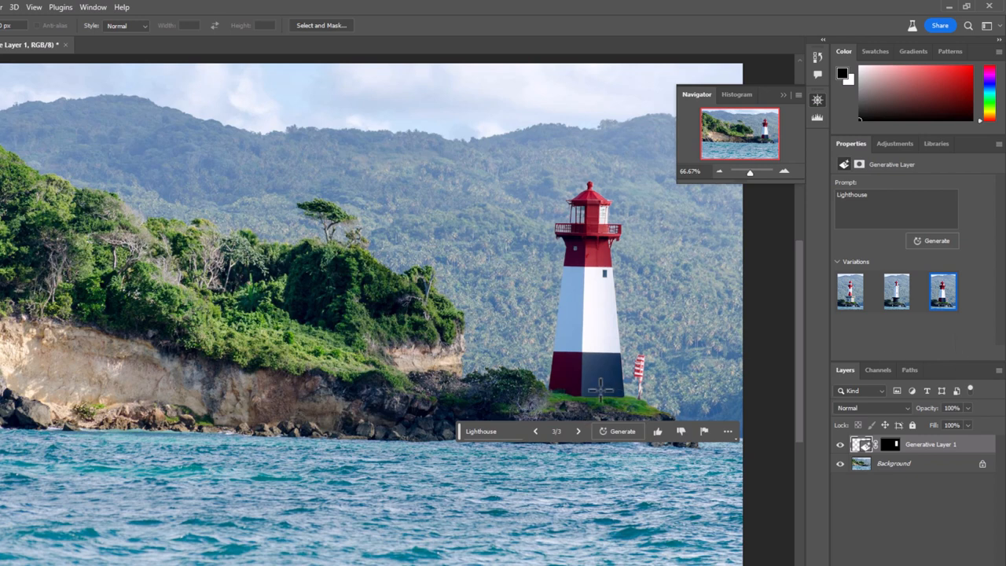
mouse_move(686, 390)
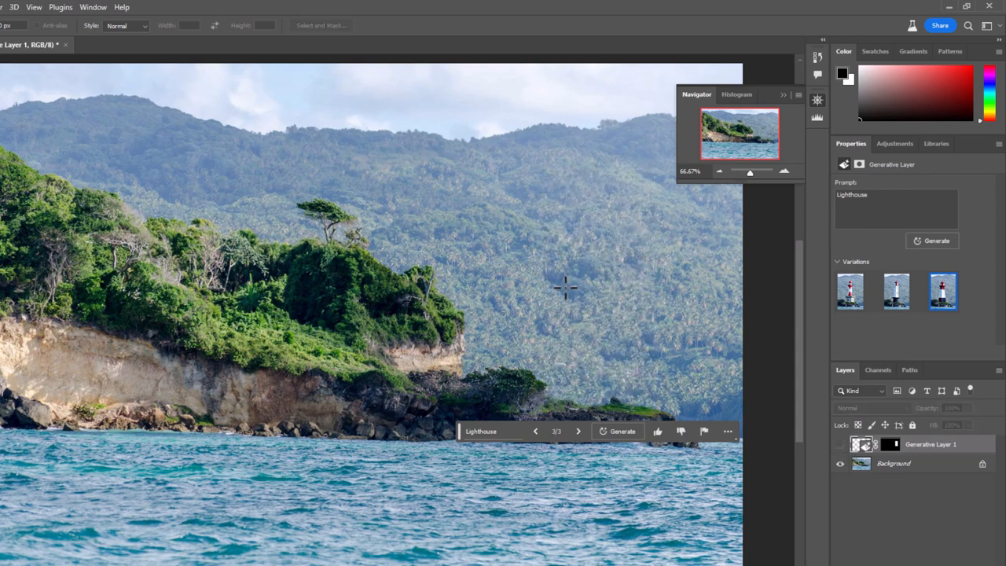
mouse_move(629, 379)
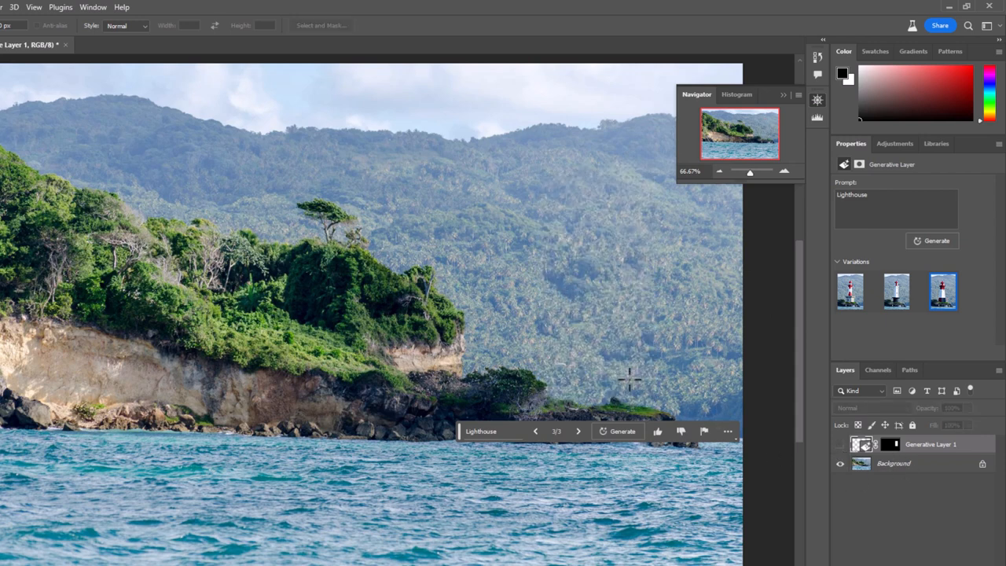
mouse_move(573, 405)
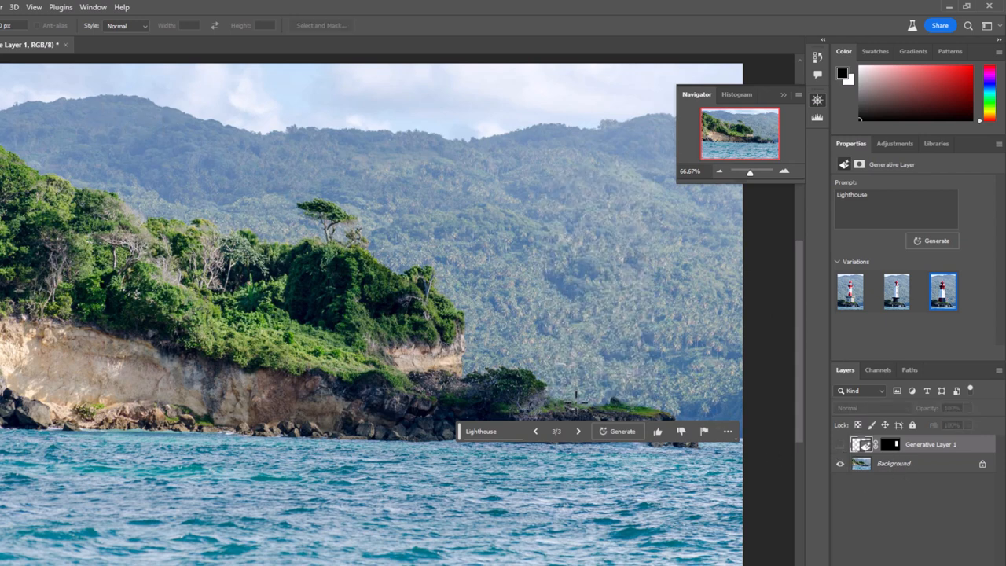
- Generate a 'lighthouse' with Generative Fill in a narrow marquee above the headland's tip
drag(576, 338, 638, 406)
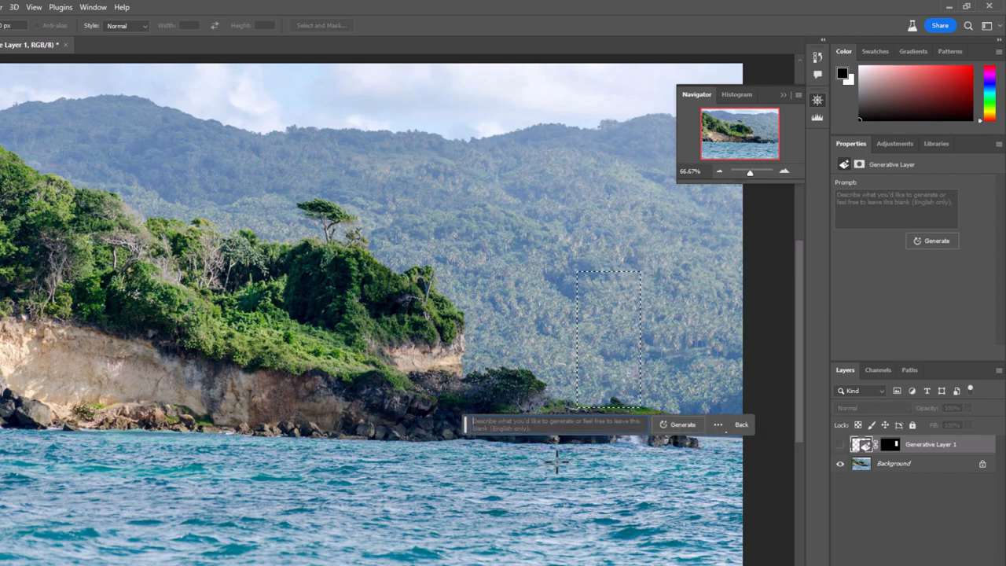
text(lighthouse)
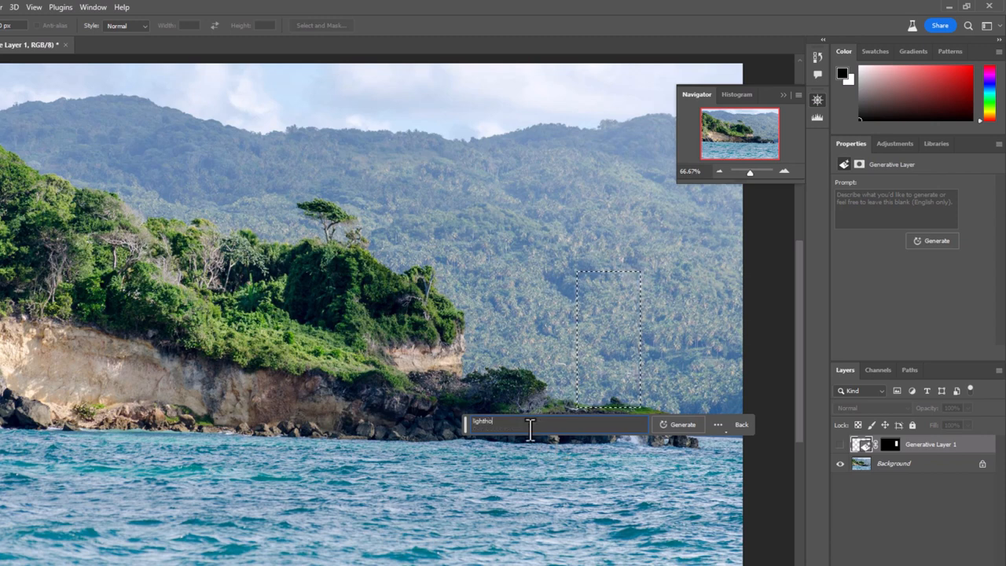
click(682, 424)
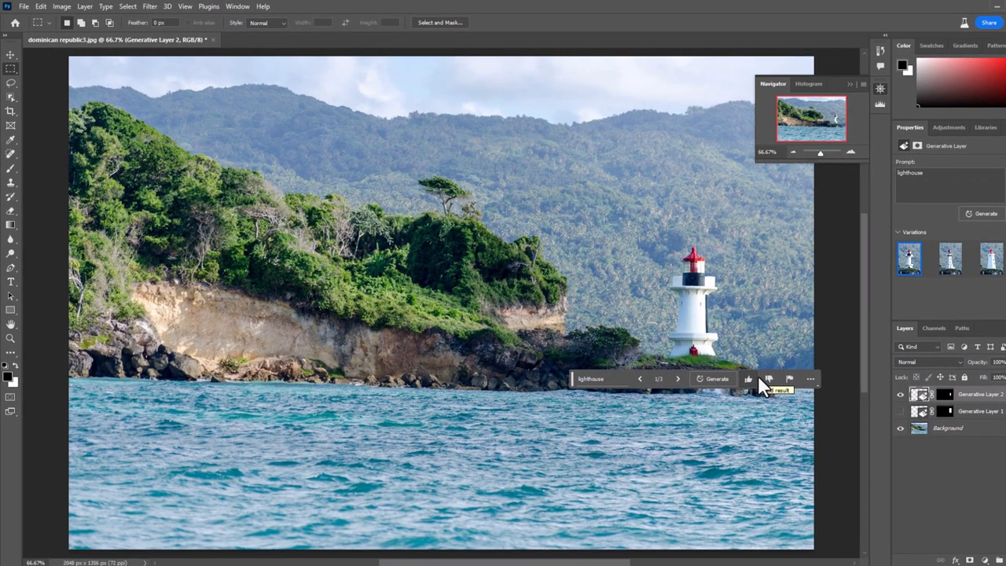
- Cycle through the new lighthouse variations and keep the third, a white lighthouse
click(992, 259)
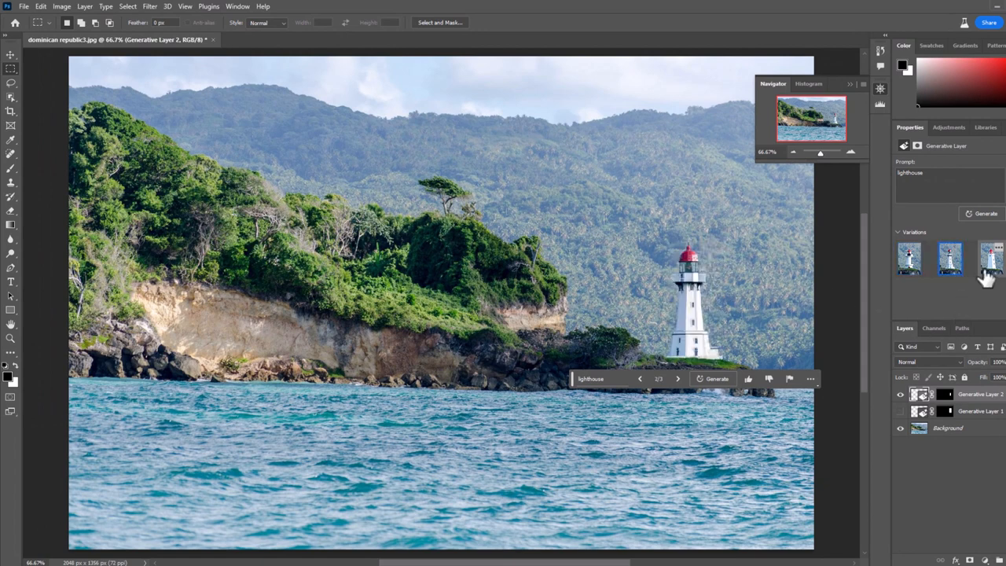
click(992, 259)
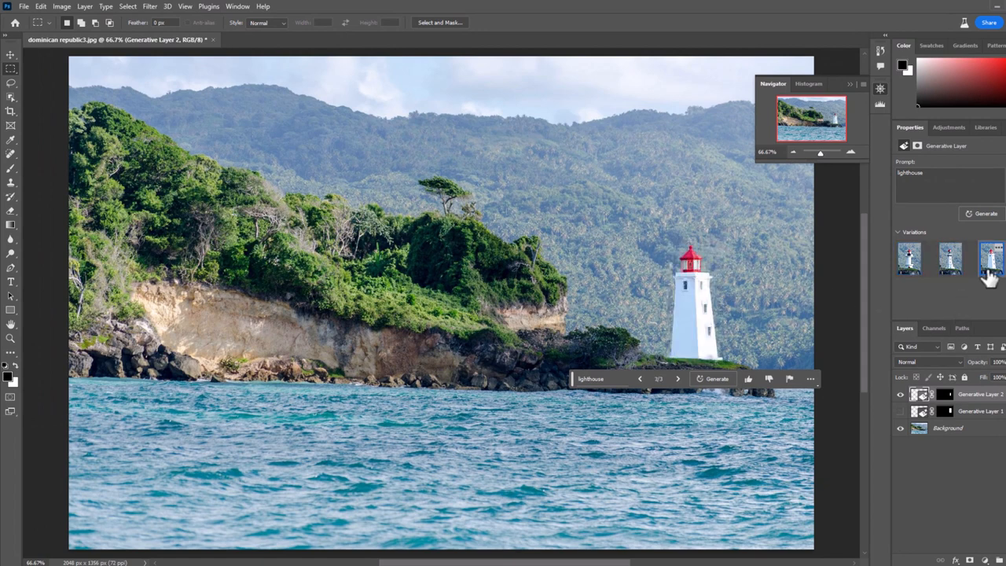
click(949, 260)
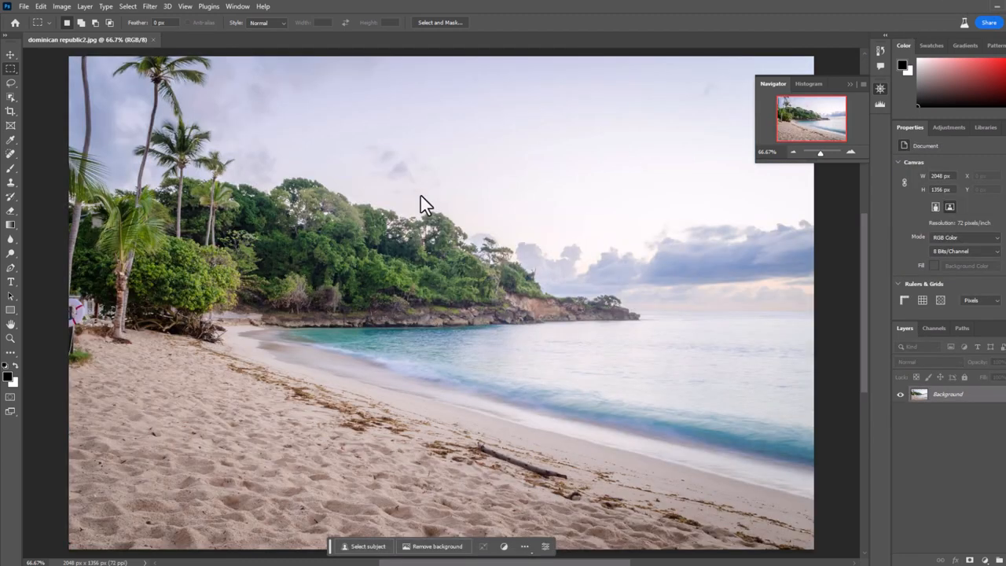
mouse_move(551, 256)
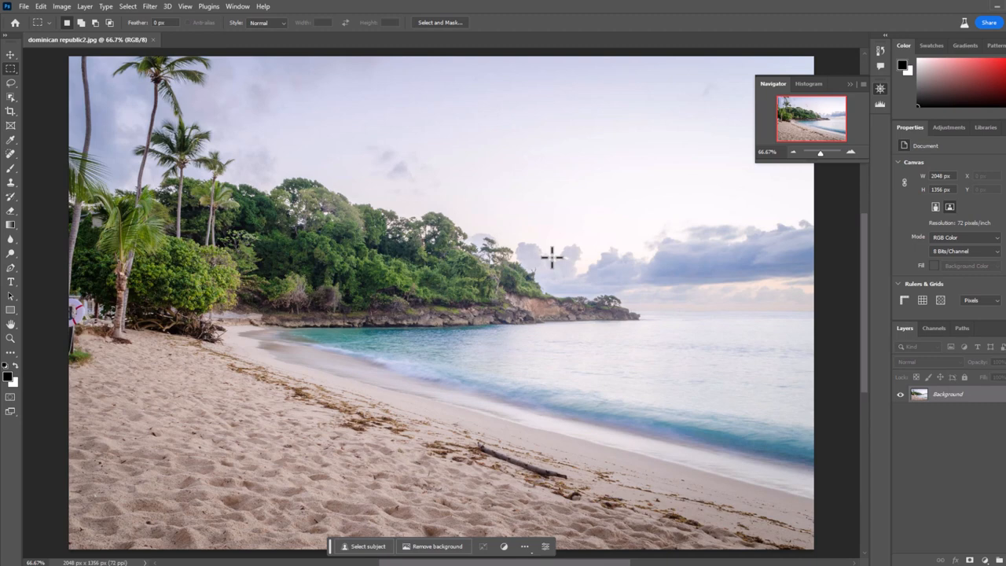
mouse_move(243, 319)
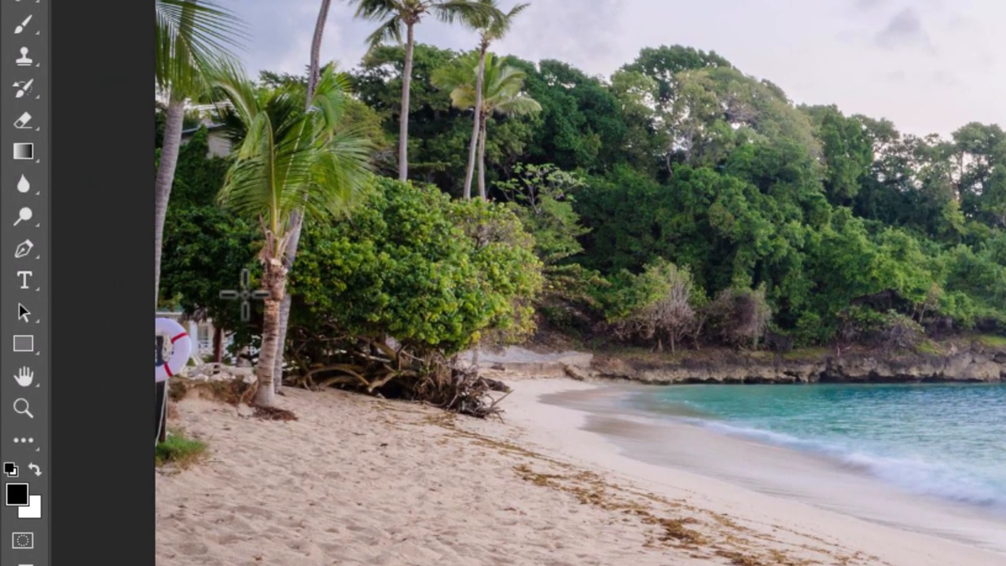
mouse_move(593, 419)
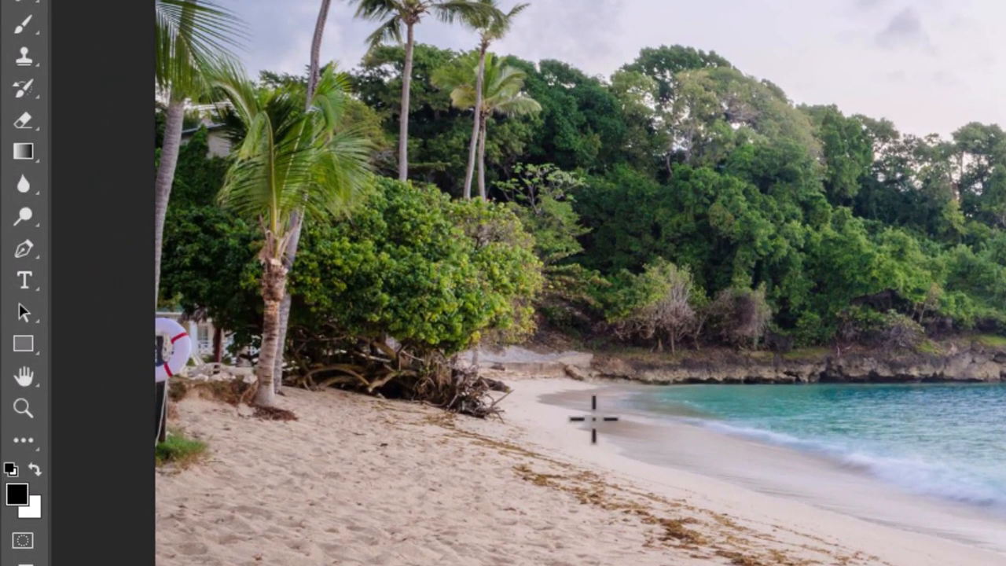
mouse_move(794, 515)
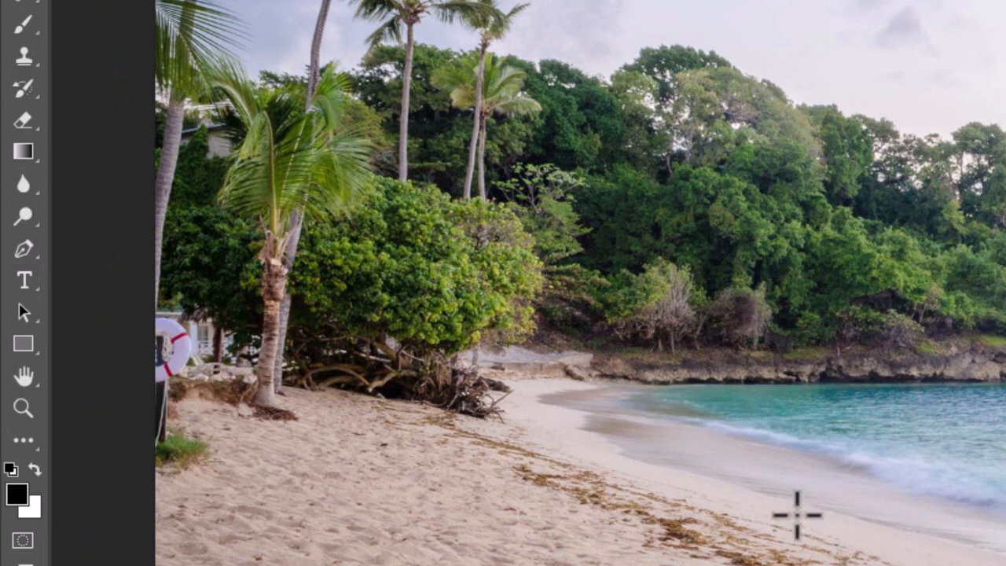
mouse_move(236, 369)
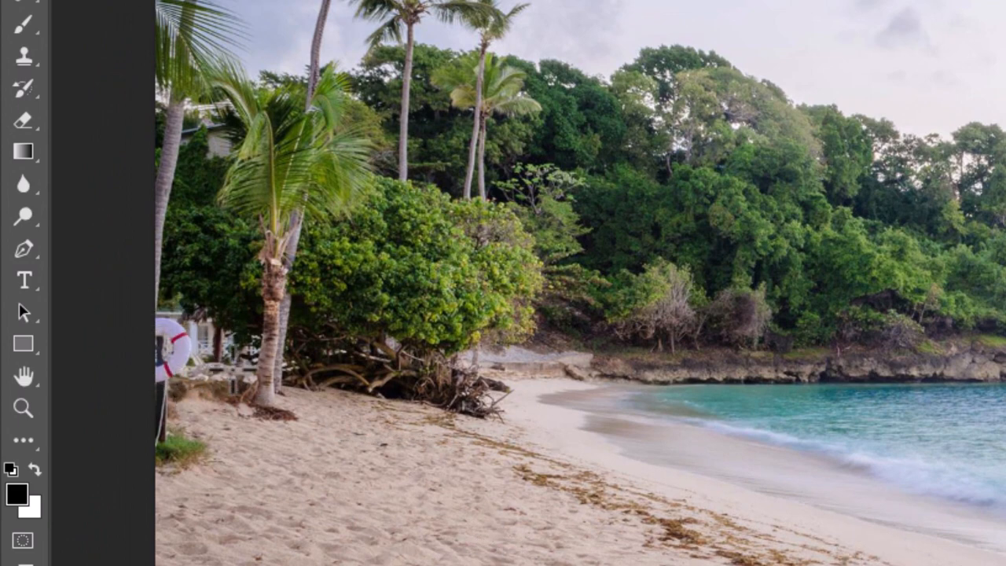
mouse_move(256, 487)
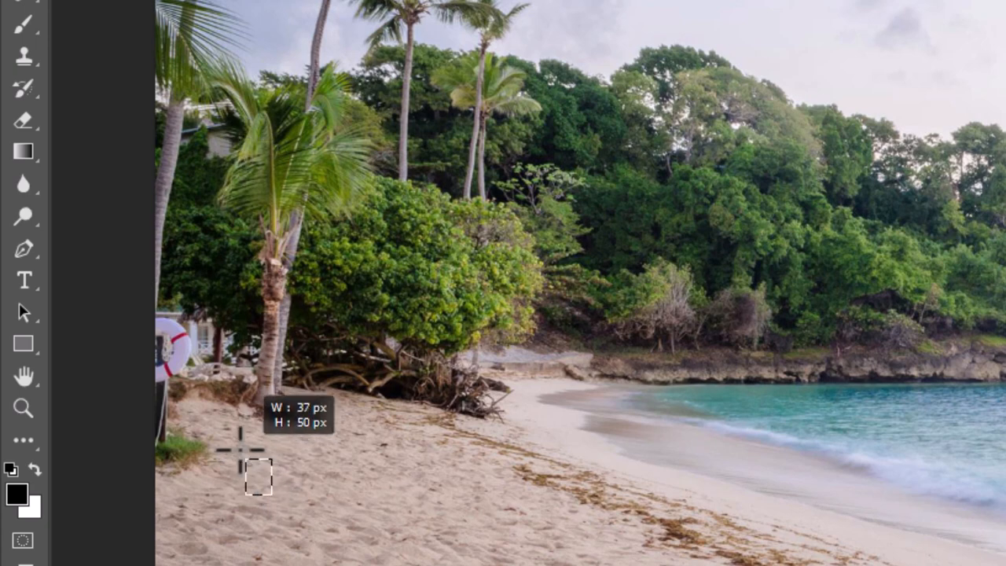
- Replace the life ring, sign and figure at the beach's left edge with an empty-prompt Generative Fill
drag(260, 476, 137, 235)
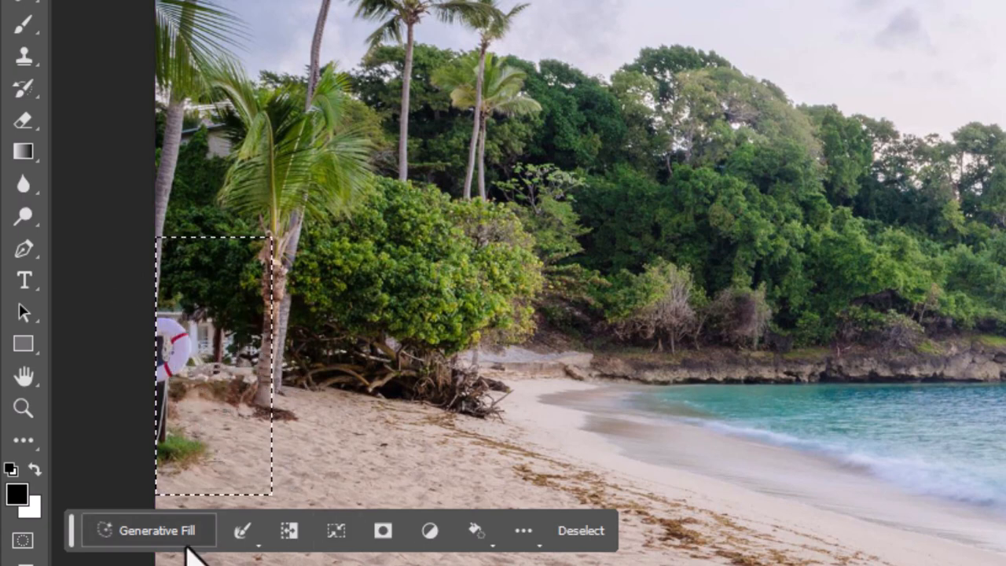
click(148, 530)
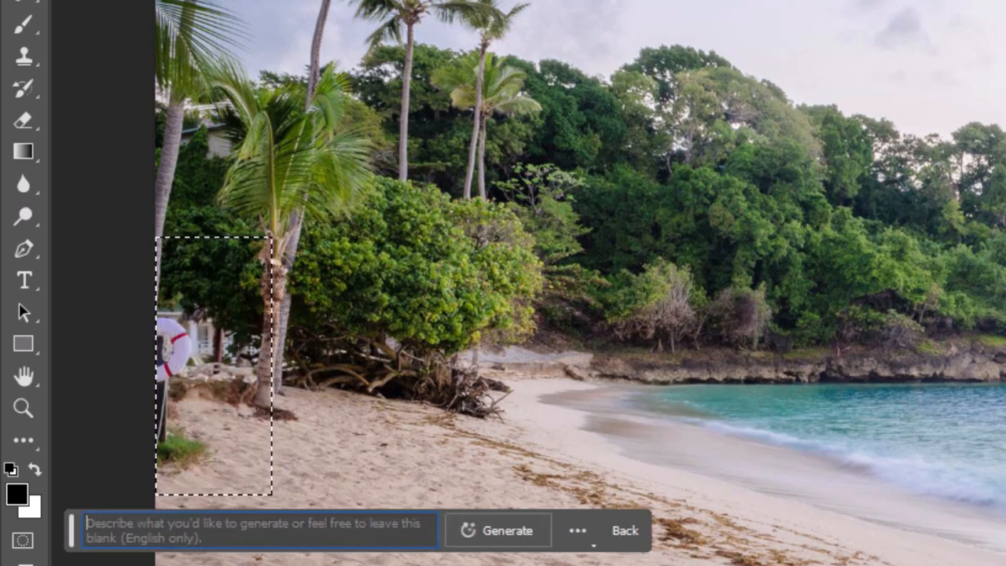
click(507, 530)
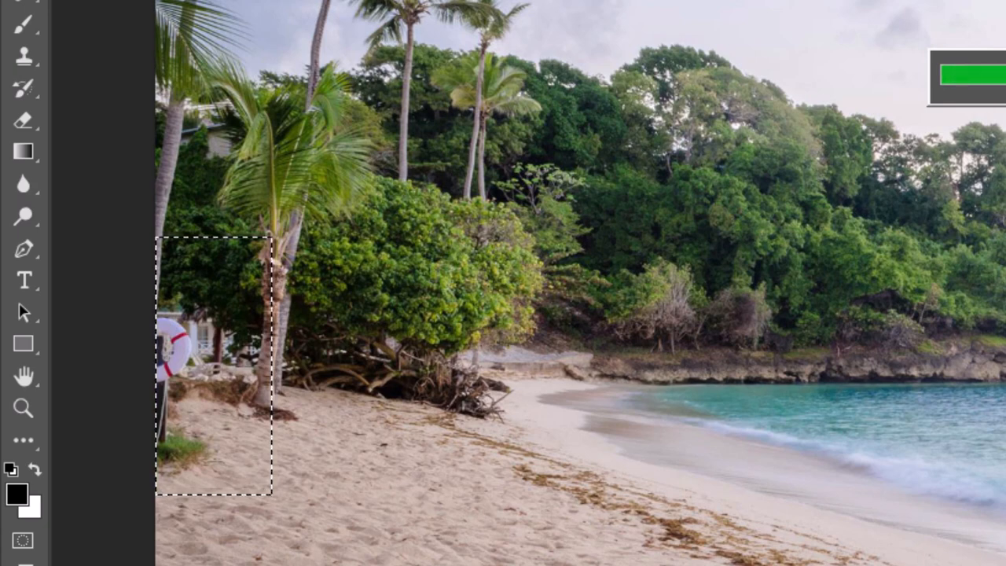
click(398, 535)
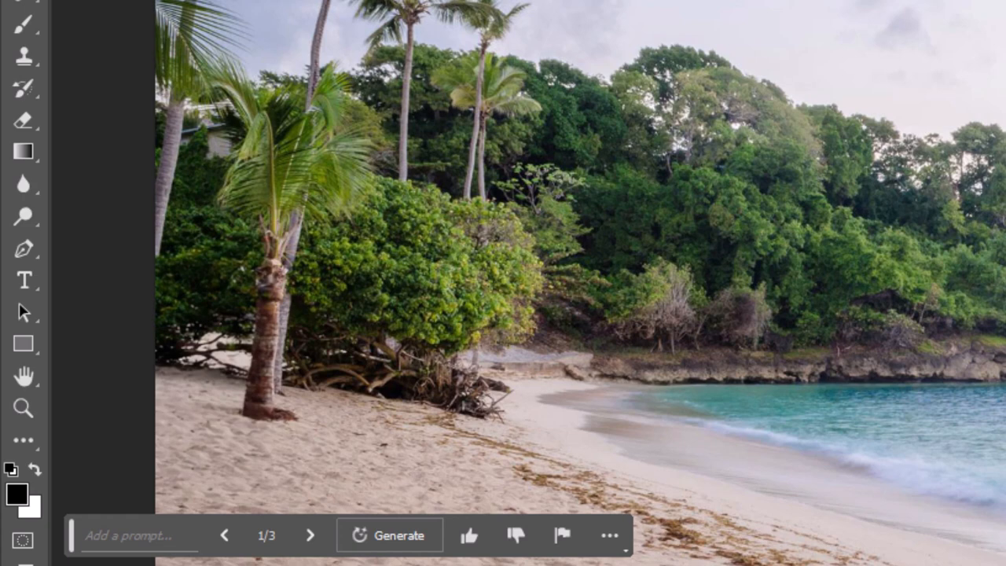
mouse_move(224, 385)
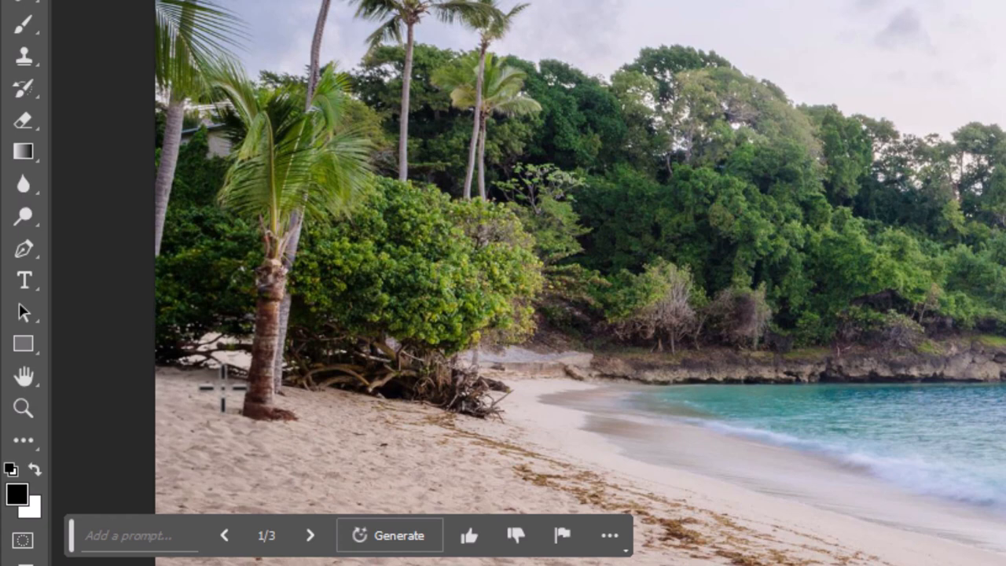
mouse_move(563, 17)
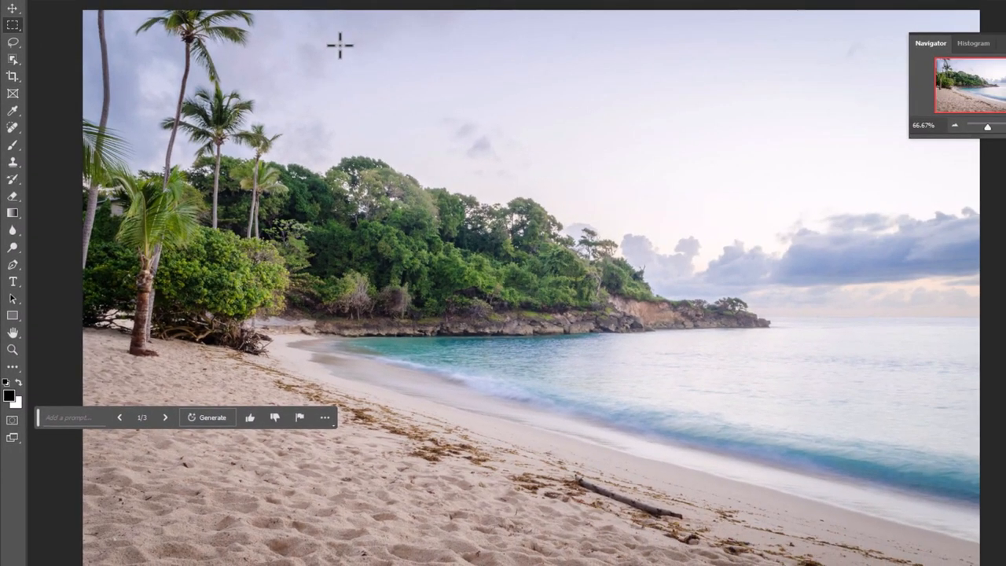
mouse_move(35, 124)
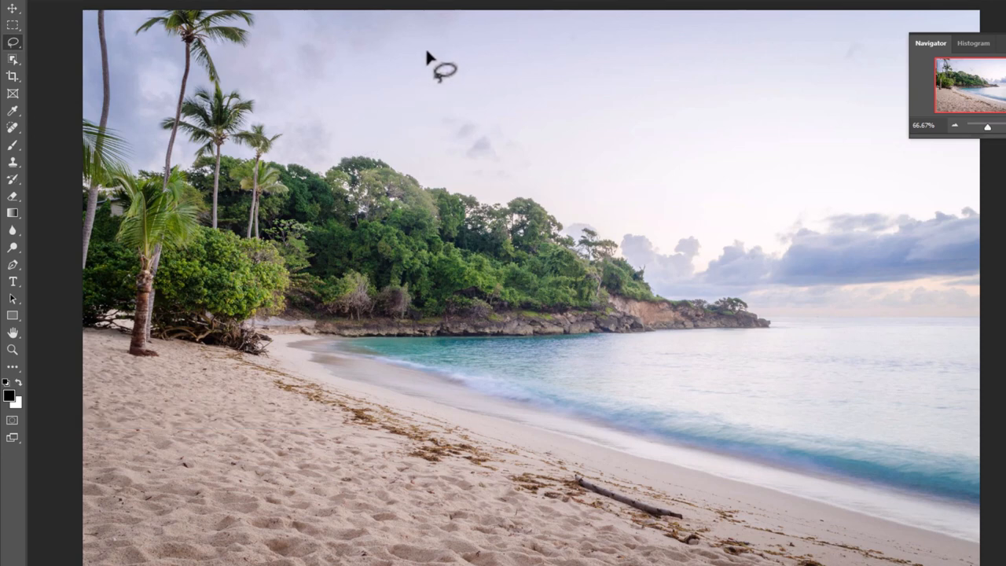
- Lasso the empty upper sky and generate 'clouds' into it as a new generative layer
drag(440, 71, 880, 70)
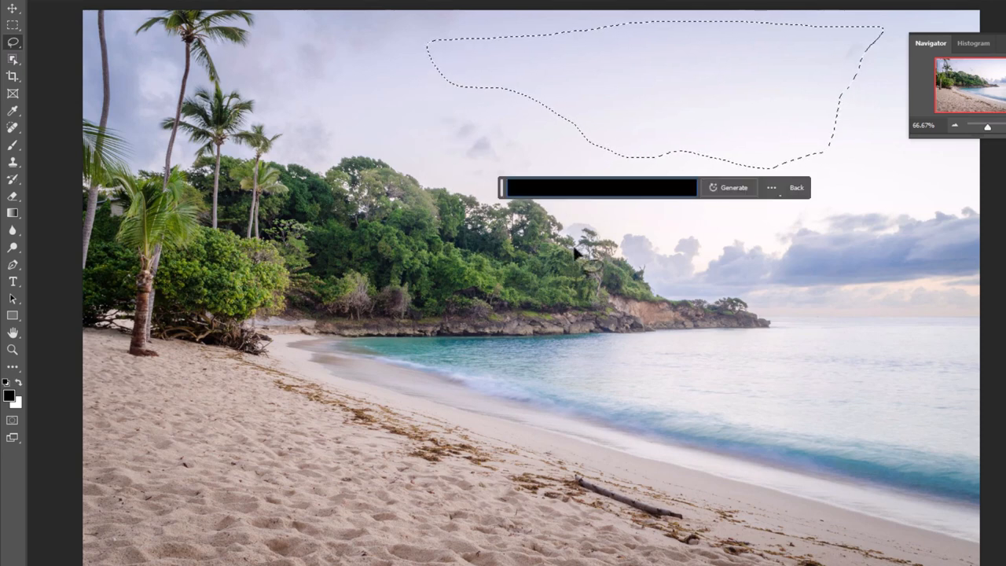
text(clou)
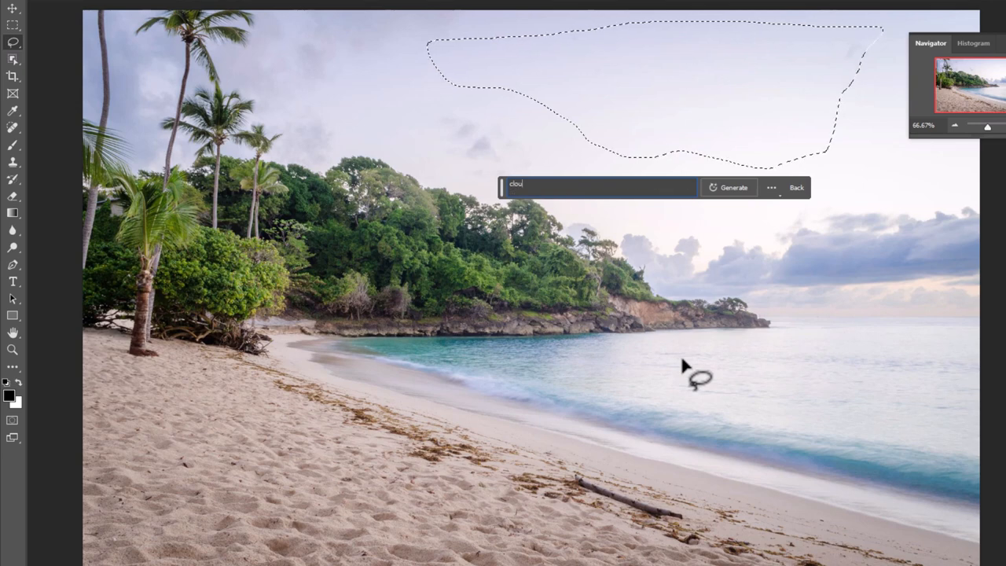
text(ds)
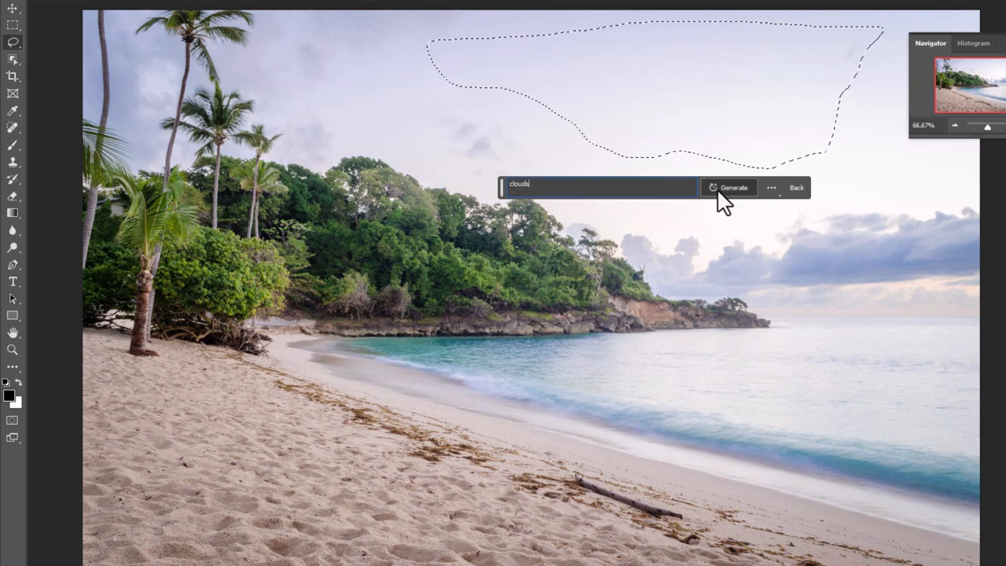
click(732, 187)
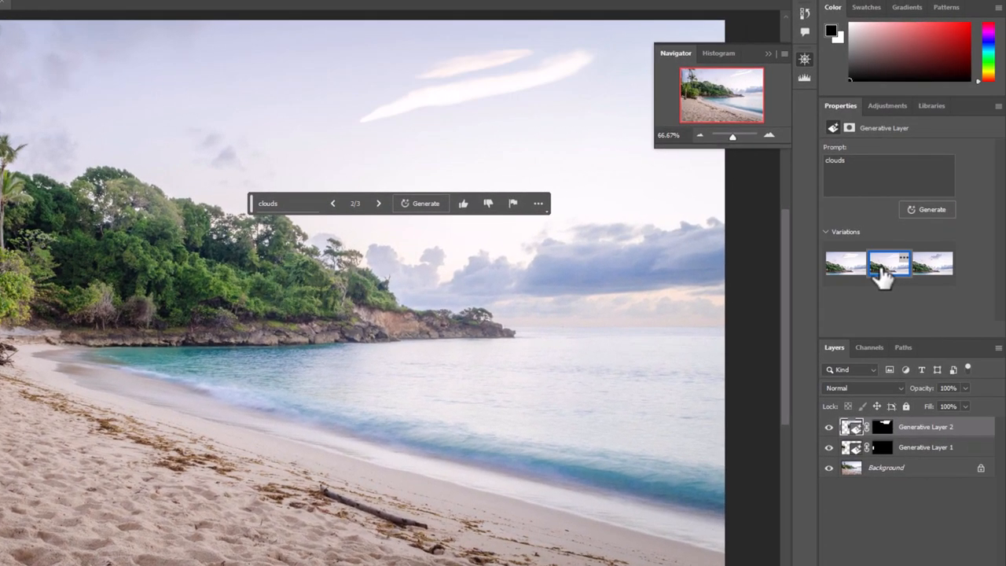
- Select the third cloud variation, a soft grey cloud cluster in the upper sky
click(932, 263)
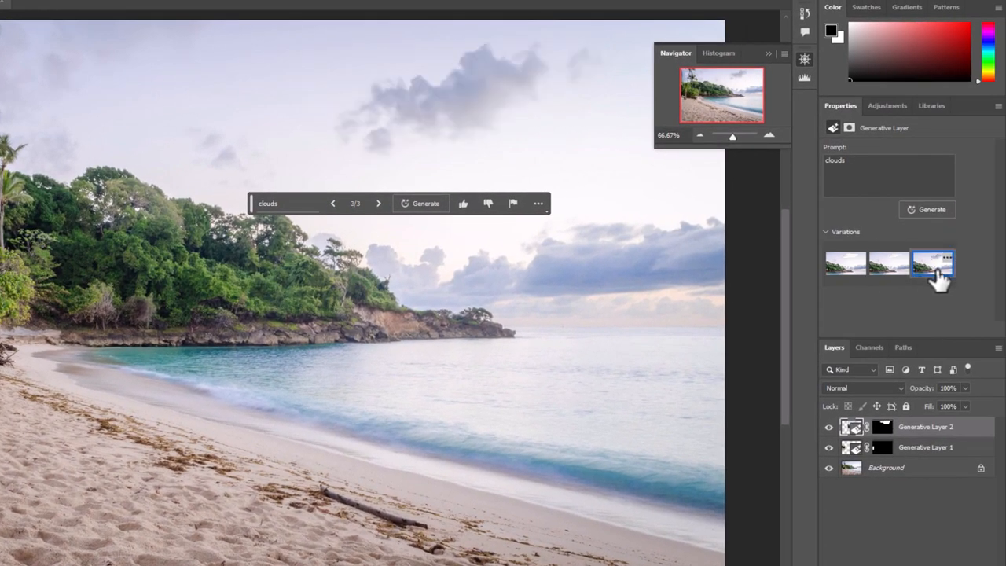
click(933, 263)
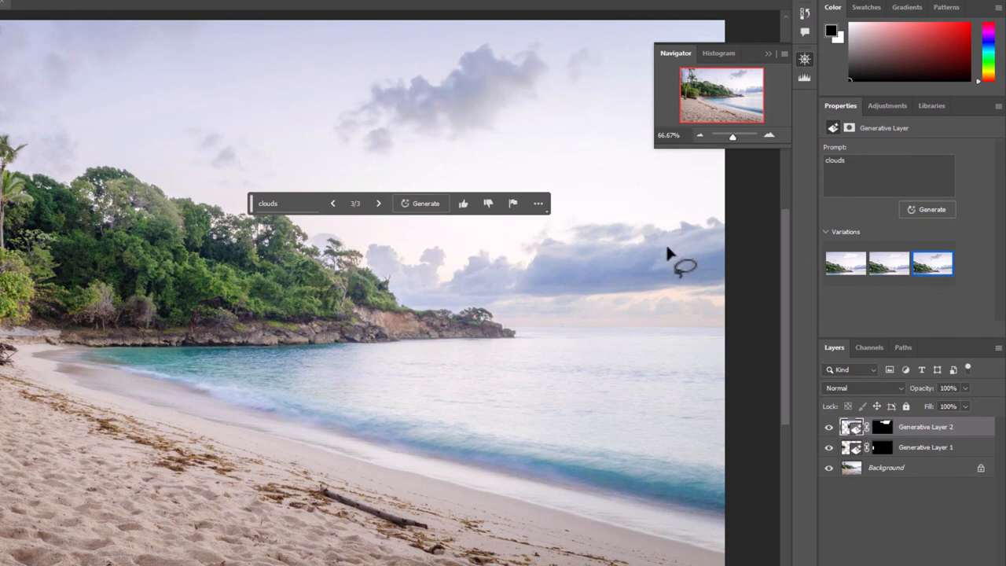
mouse_move(689, 349)
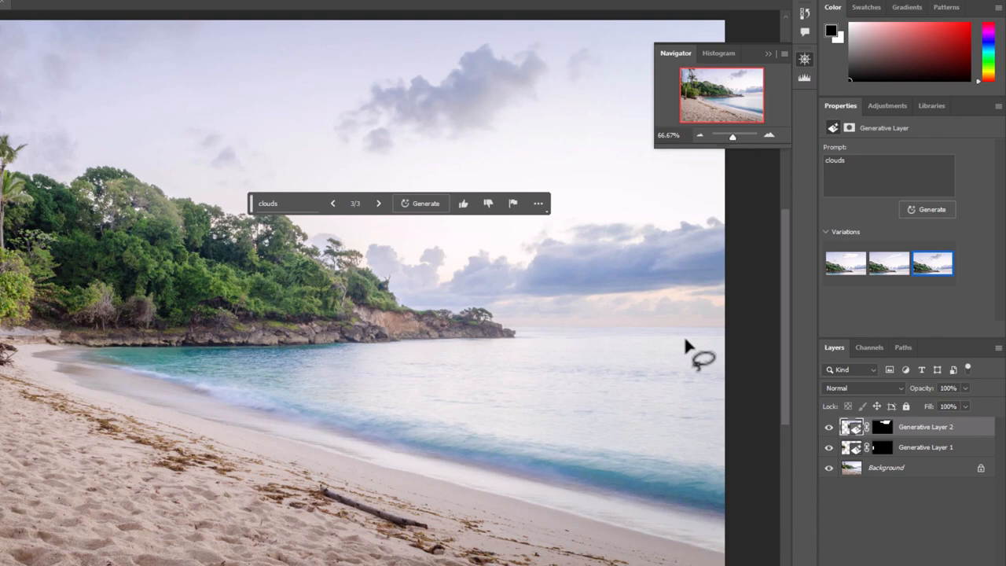
mouse_move(383, 82)
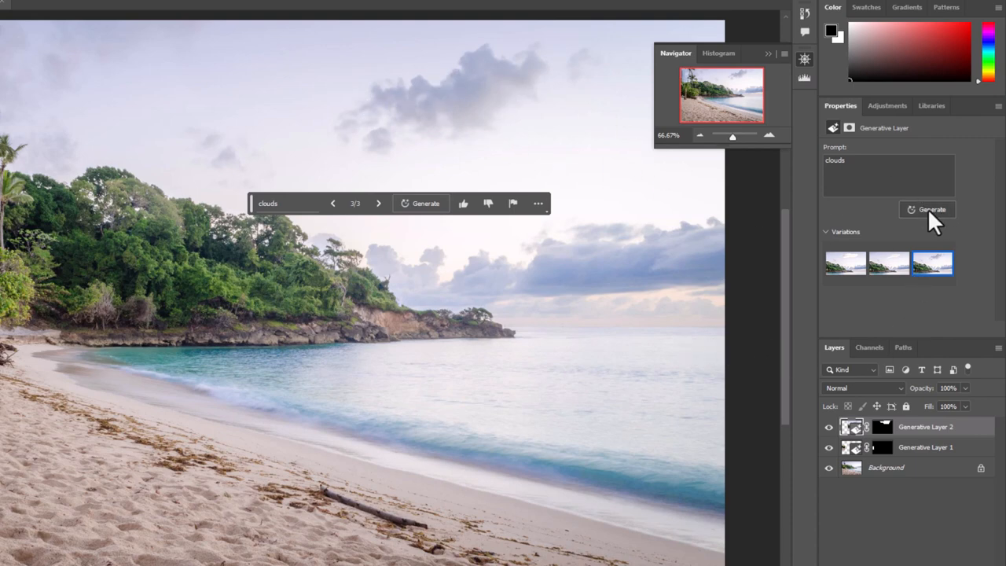
- Generate three more cloud variations, preview them and keep the second with long flat grey clouds
click(932, 209)
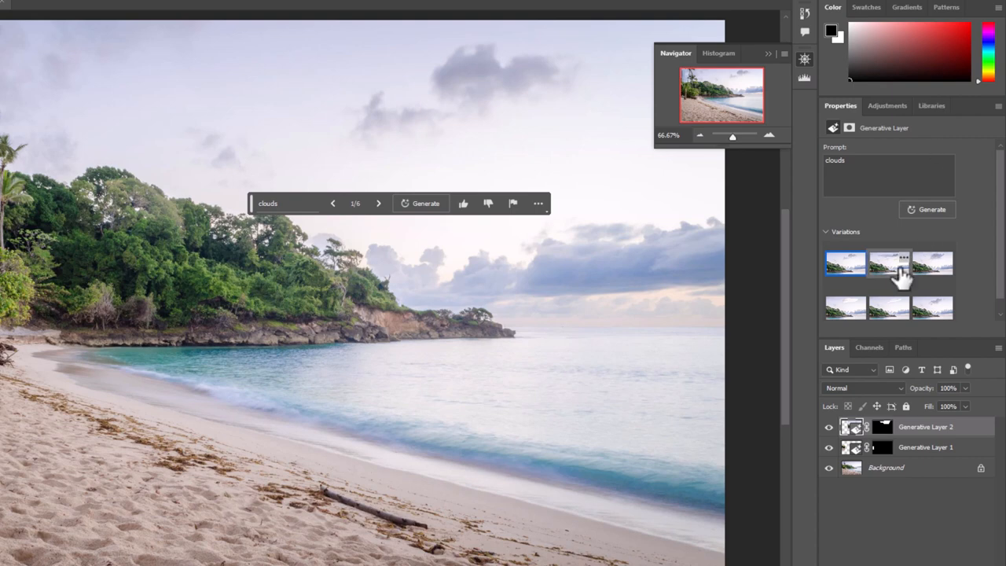
click(932, 264)
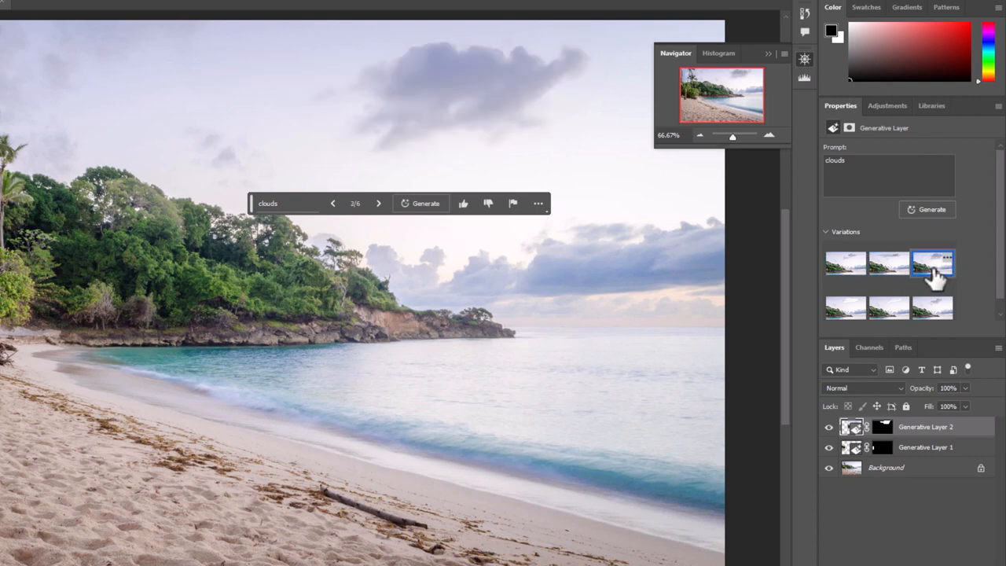
click(932, 307)
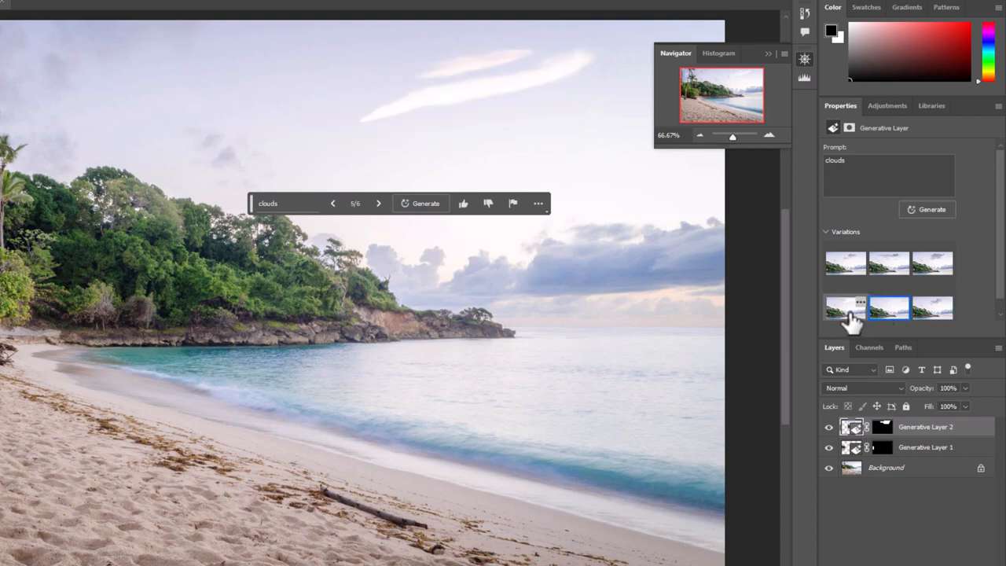
click(888, 263)
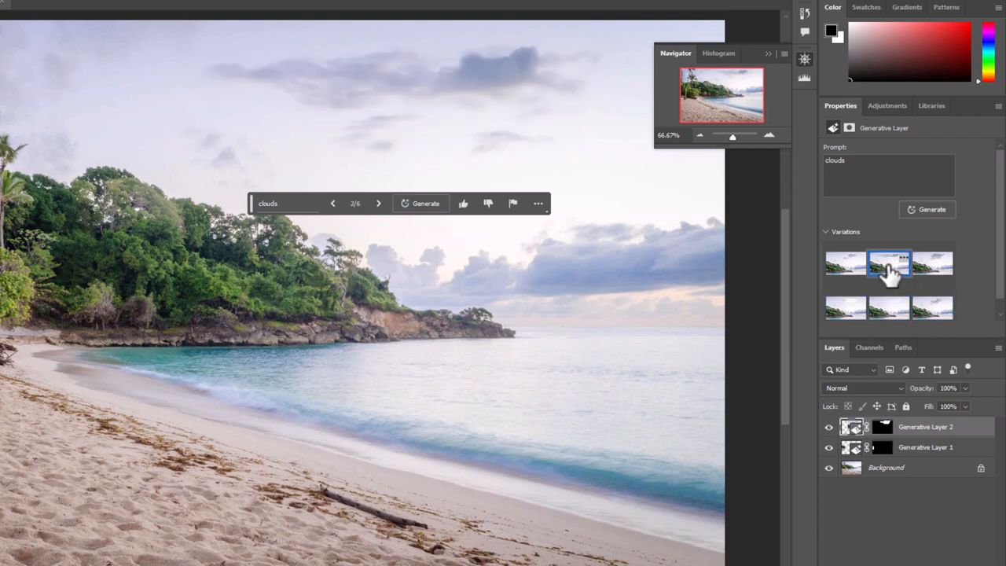